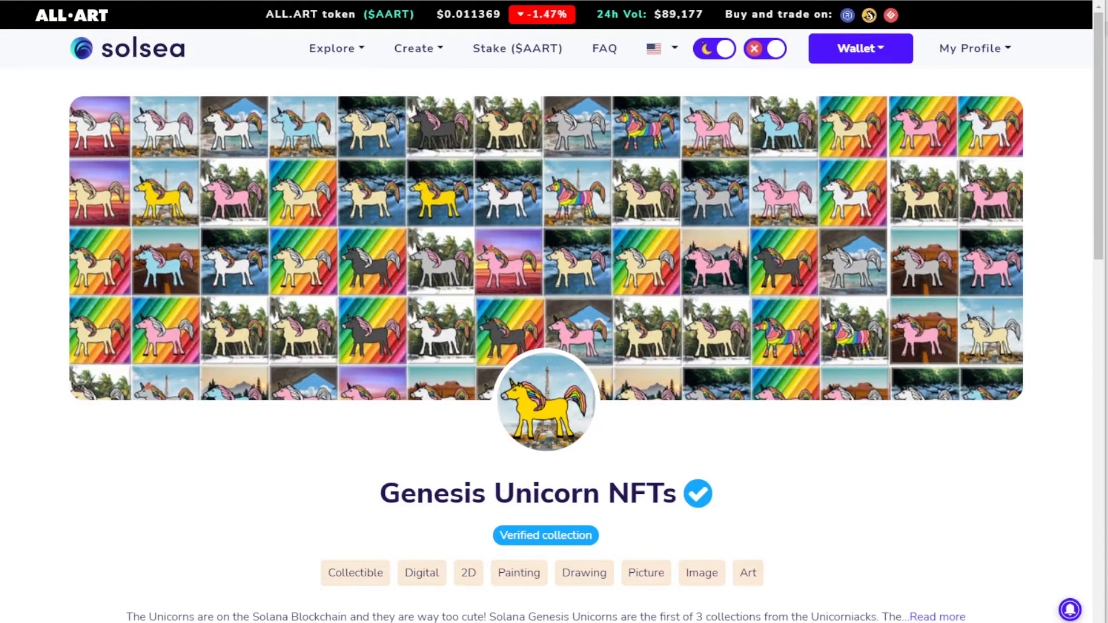
Scroll through the 'How can I burn NFTs?' FAQ answer in the SolSea docs.
{"action": "scroll", "scroll_direction": "down", "scroll_amount": 3}
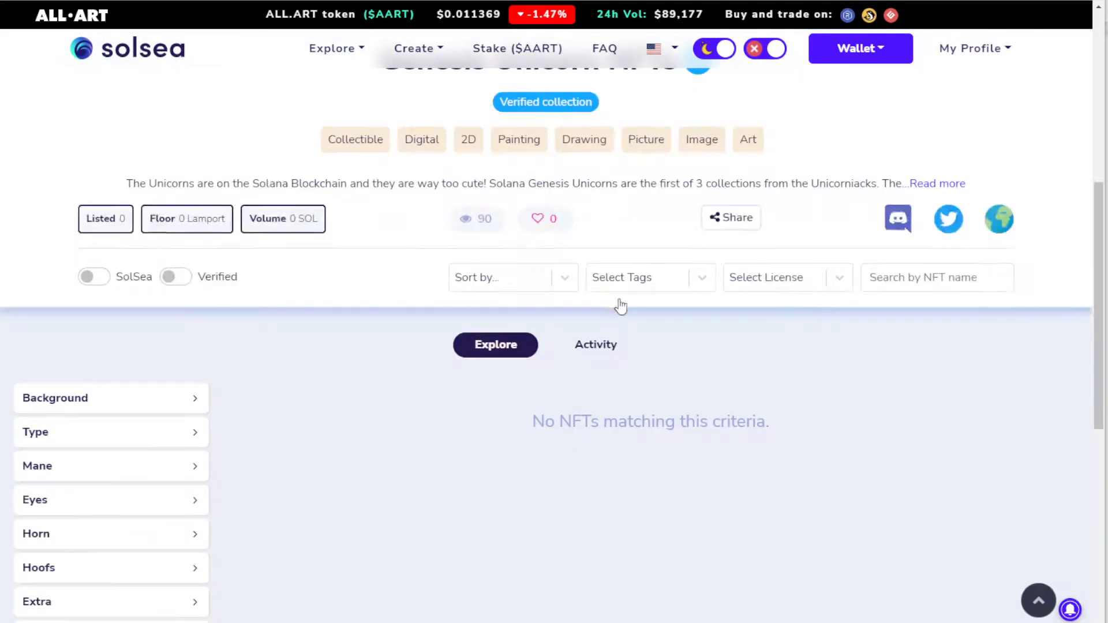
{"action": "scroll", "scroll_direction": "down", "scroll_amount": 3}
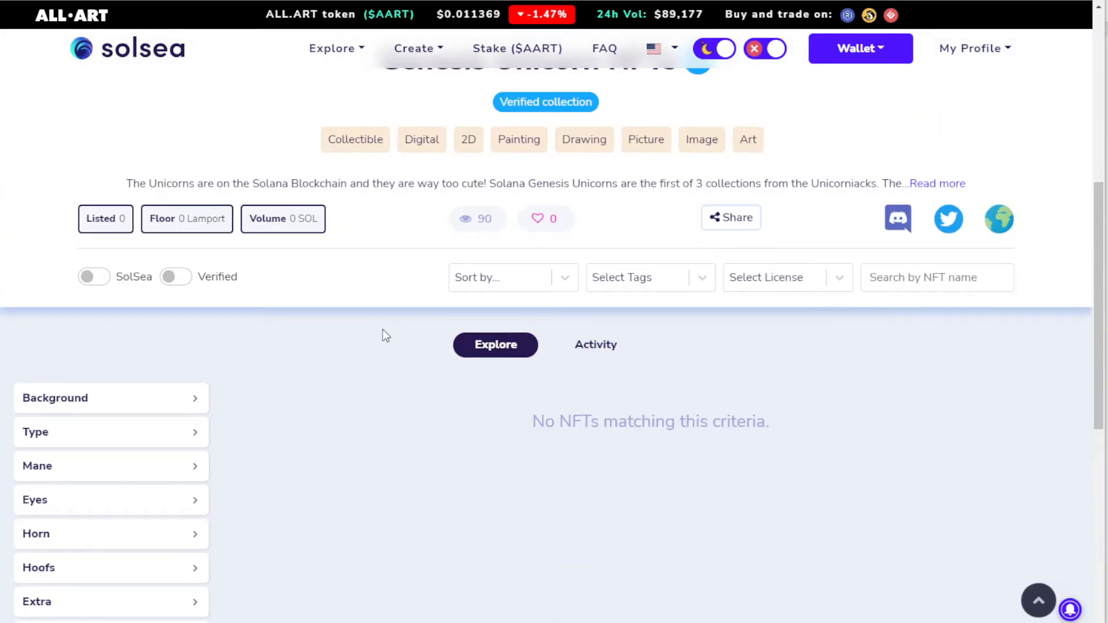
{"action": "scroll", "scroll_direction": "up", "scroll_amount": 3}
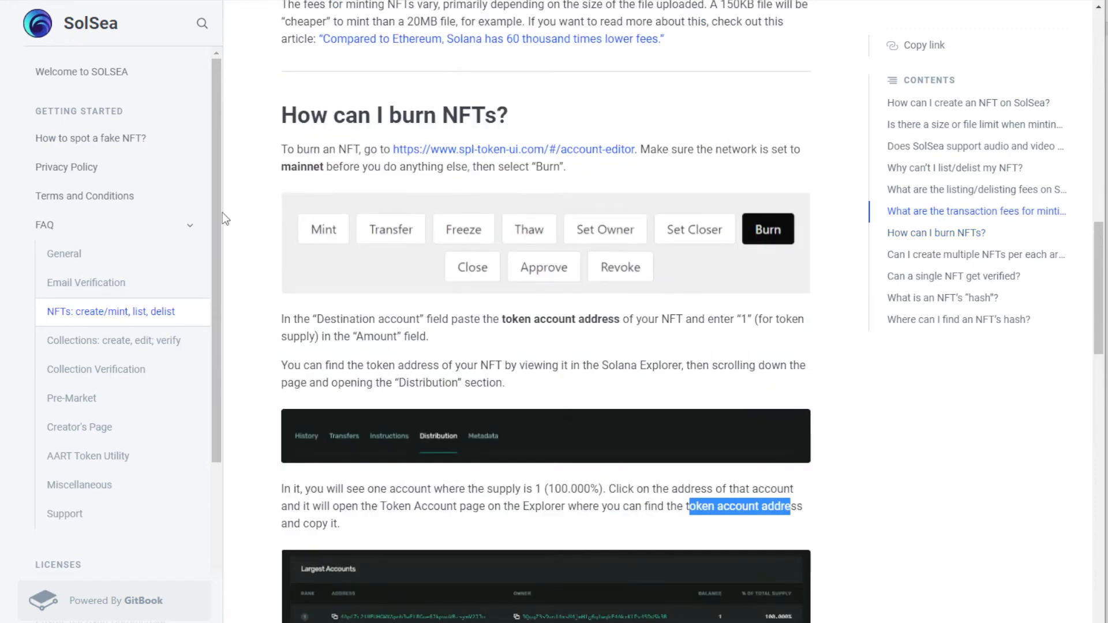
{"action": "mouse_move", "coordinate": [185, 321]}
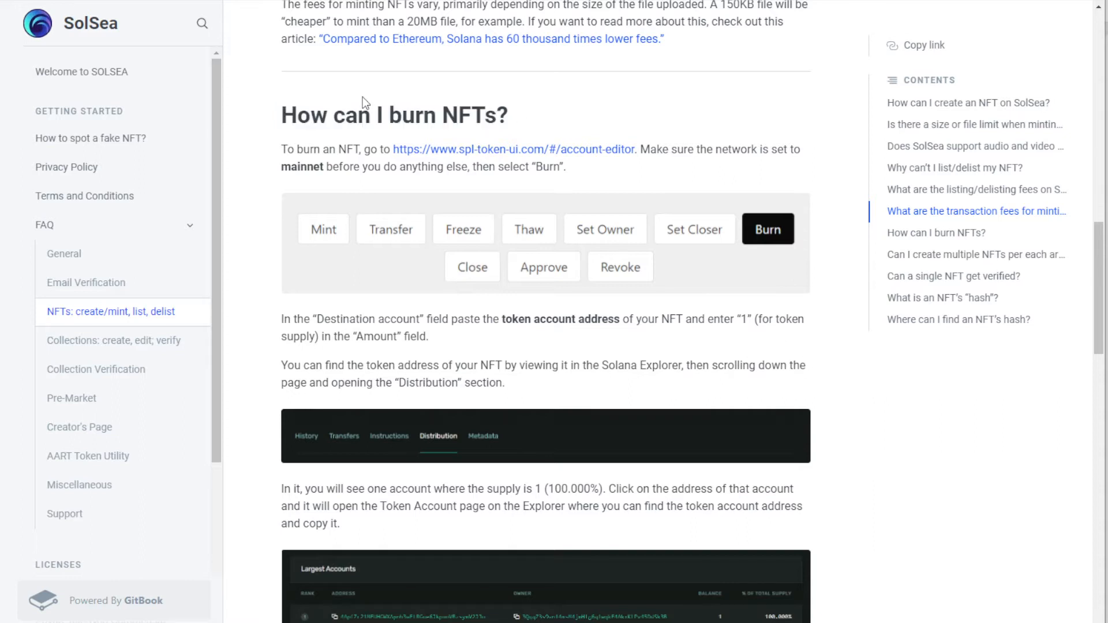
{"action": "mouse_move", "coordinate": [563, 11]}
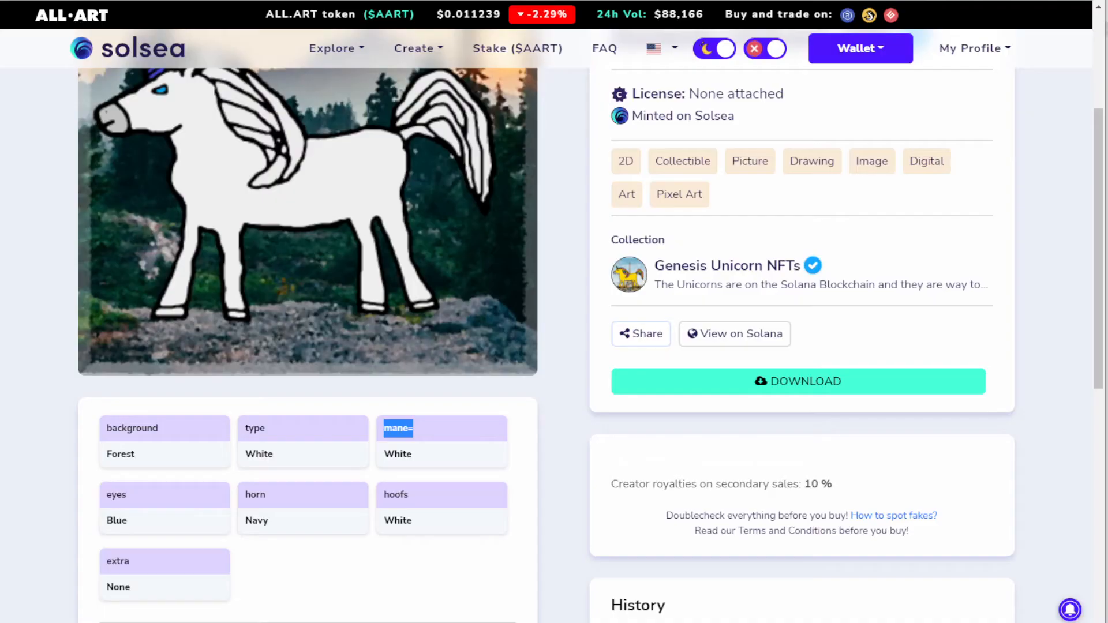
{"action": "mouse_move", "coordinate": [548, 263]}
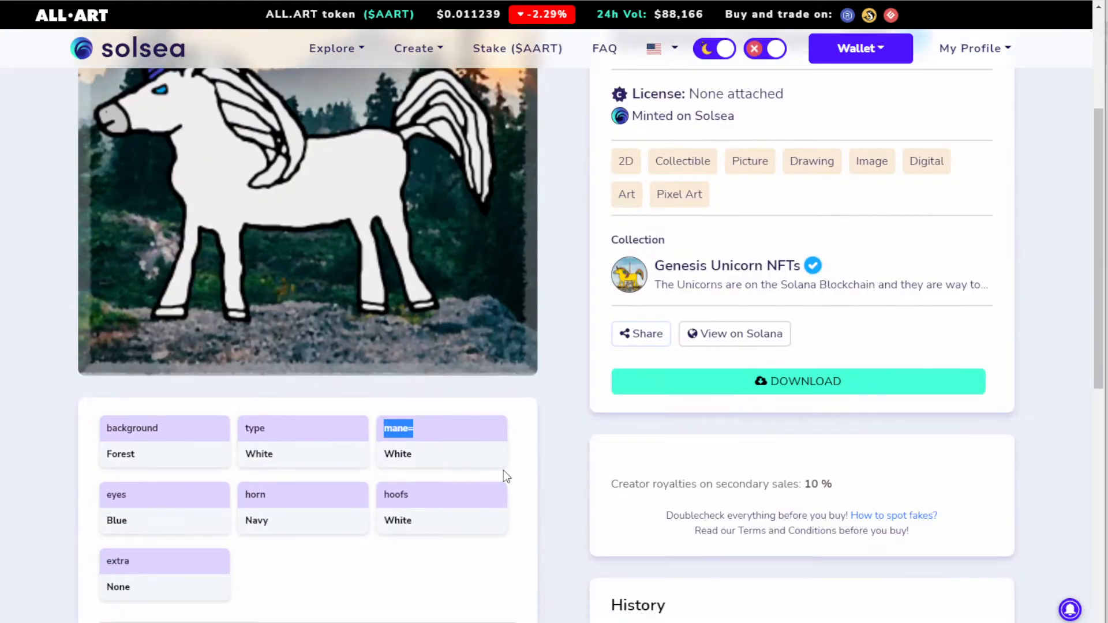
{"action": "mouse_move", "coordinate": [579, 449]}
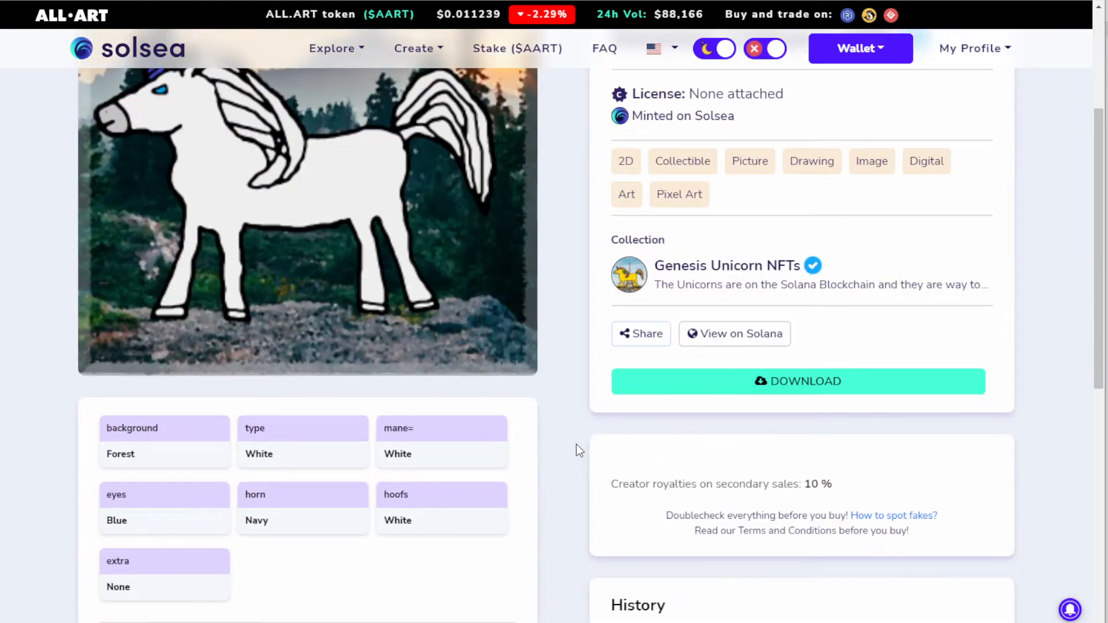
{"action": "mouse_move", "coordinate": [577, 333]}
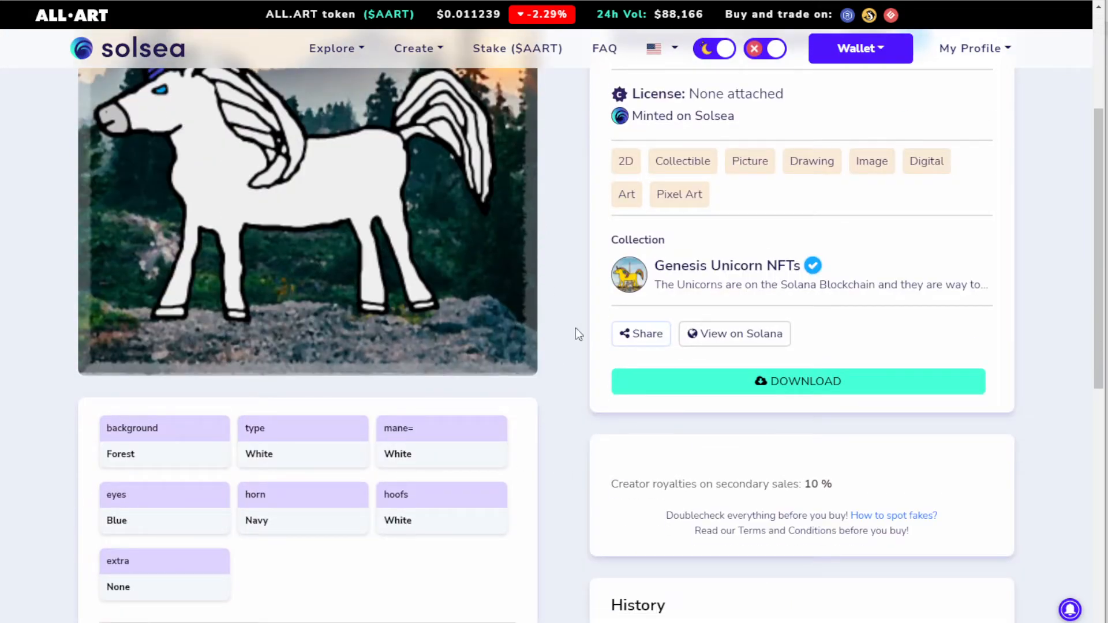
{"action": "mouse_move", "coordinate": [441, 440]}
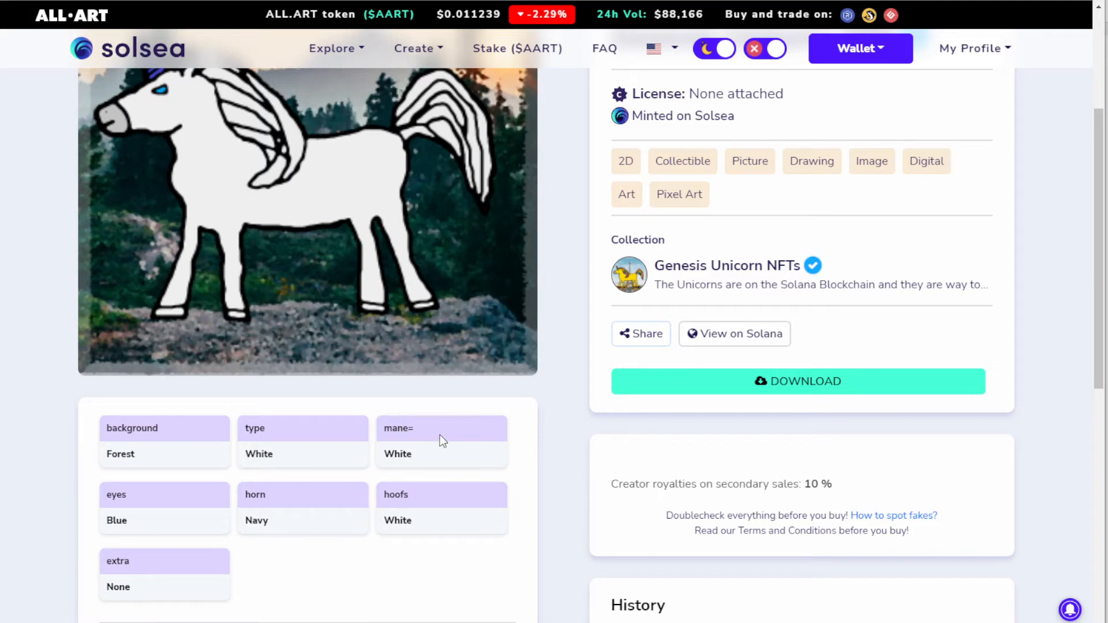
{"action": "mouse_move", "coordinate": [429, 433]}
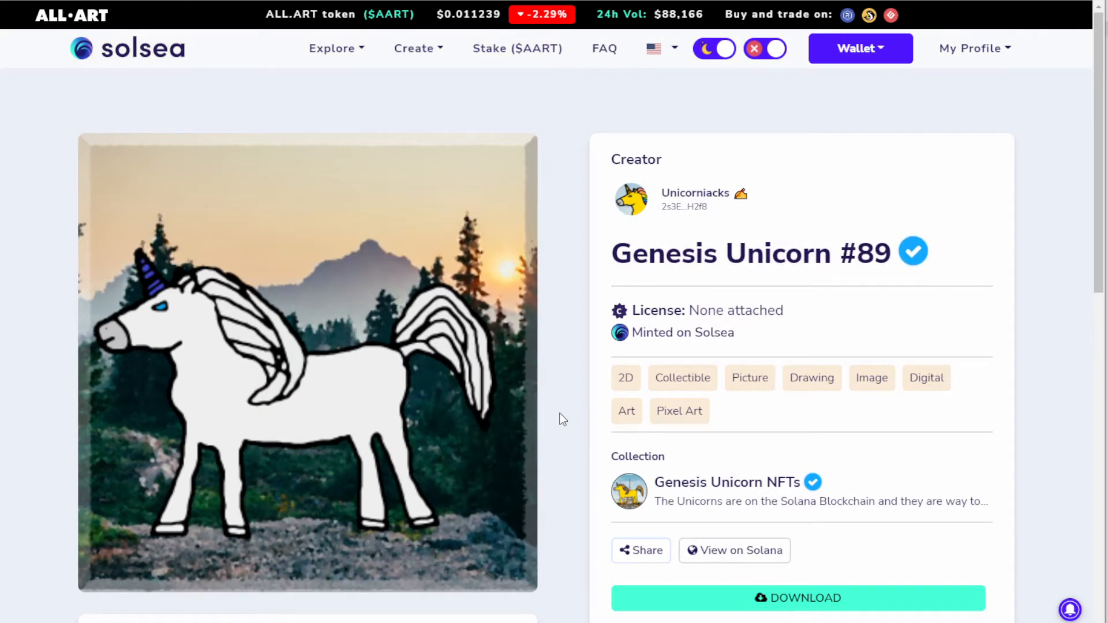
Scroll down the Genesis Unicorn #89 page to its attributes.
{"action": "scroll", "scroll_direction": "down", "scroll_amount": 3}
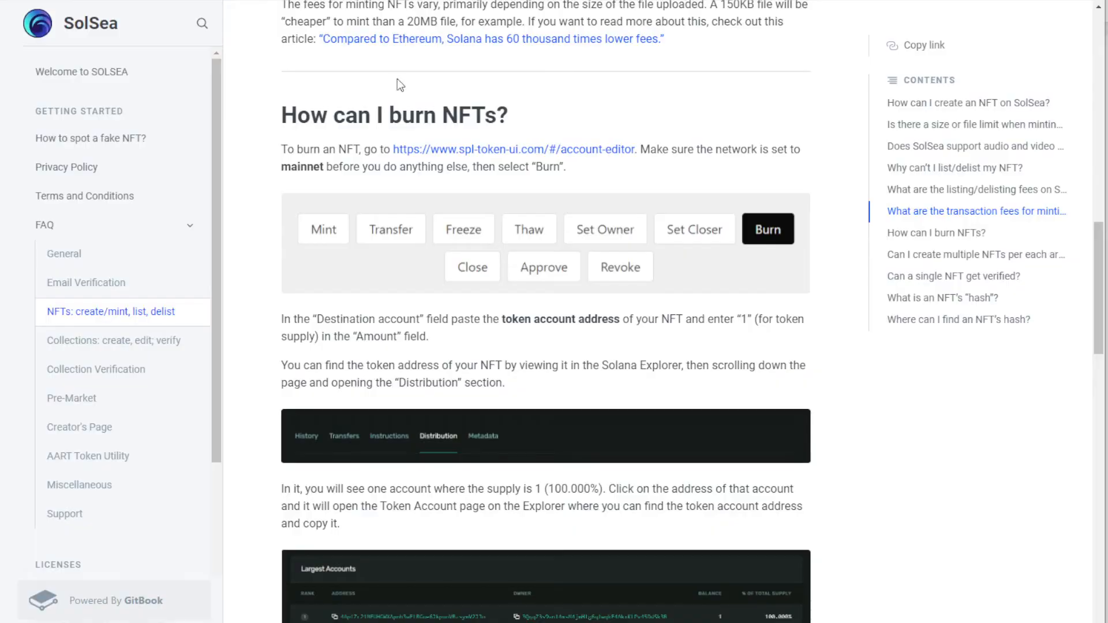
{"action": "mouse_move", "coordinate": [471, 156]}
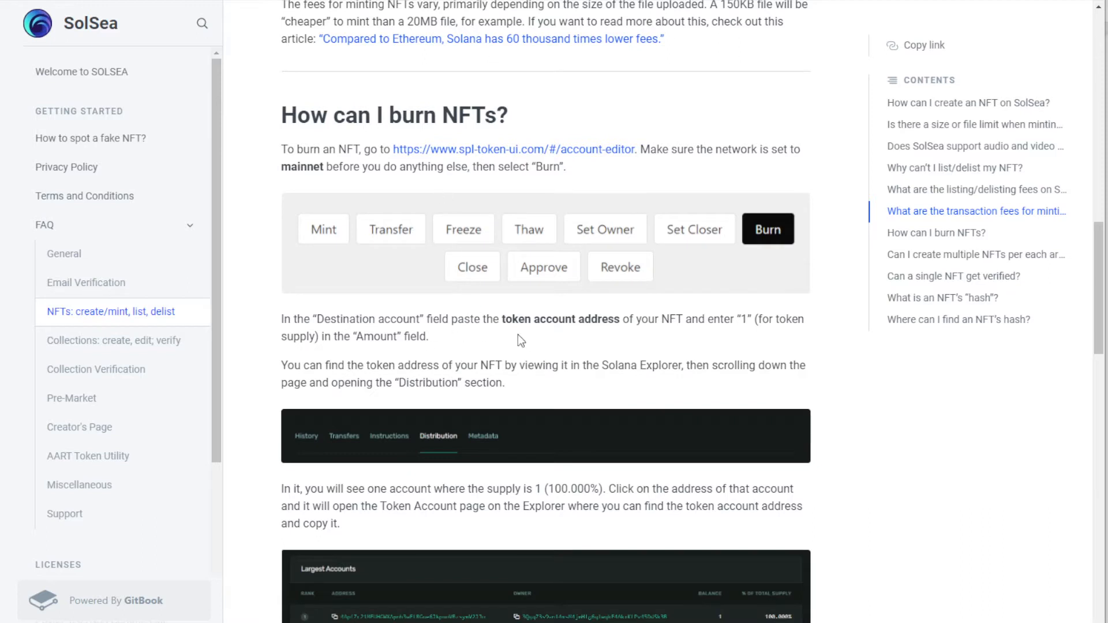
{"action": "mouse_move", "coordinate": [431, 443]}
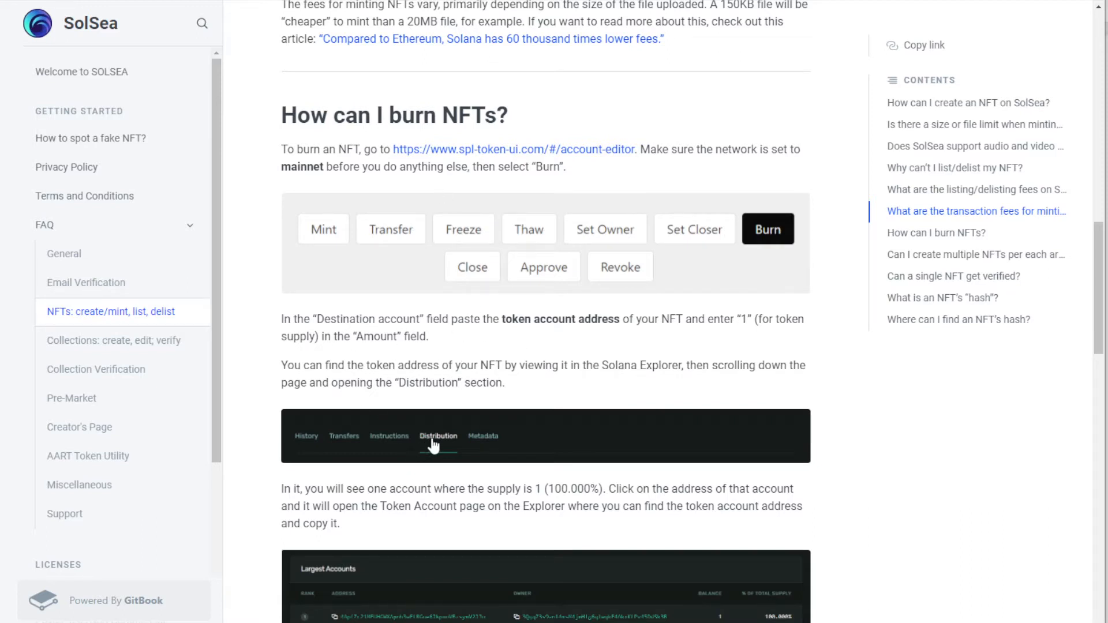
Scroll down to reread the burn-NFT steps in the GitBook FAQ.
{"action": "scroll", "scroll_direction": "down", "scroll_amount": 3}
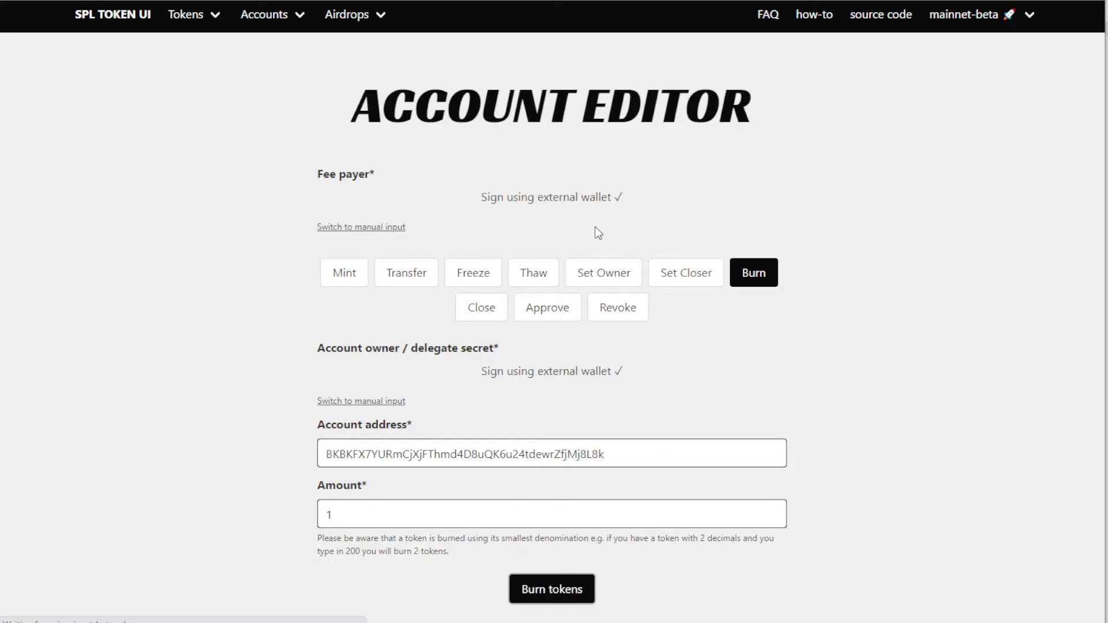
Show the Account Editor burn form with the token account address and amount 1.
{"action": "left_click", "coordinate": [343, 273]}
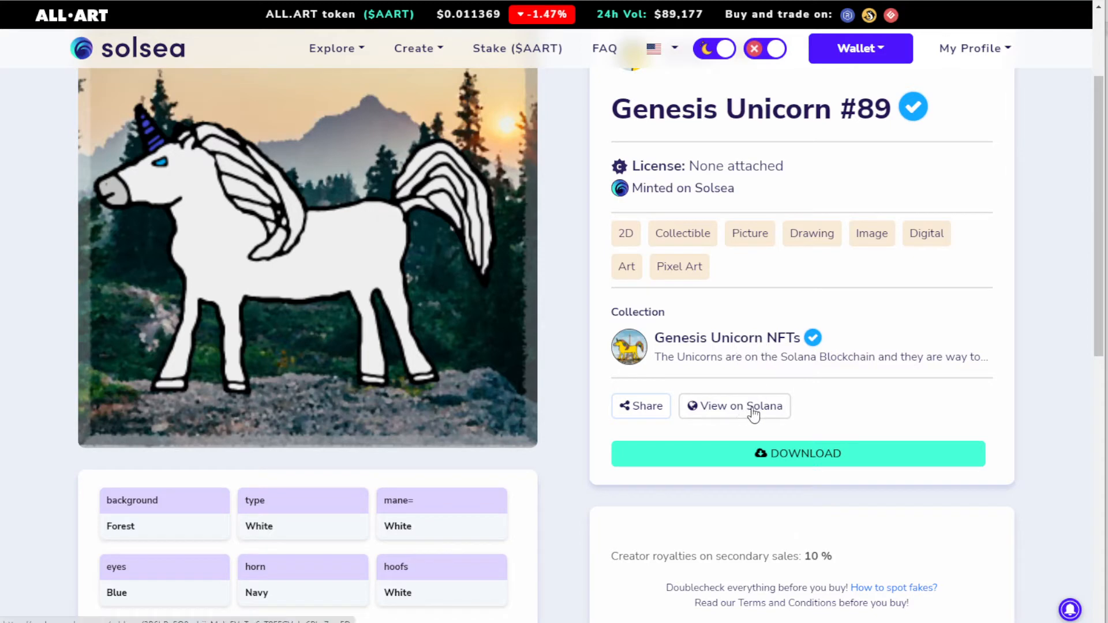
{"action": "mouse_move", "coordinate": [731, 419]}
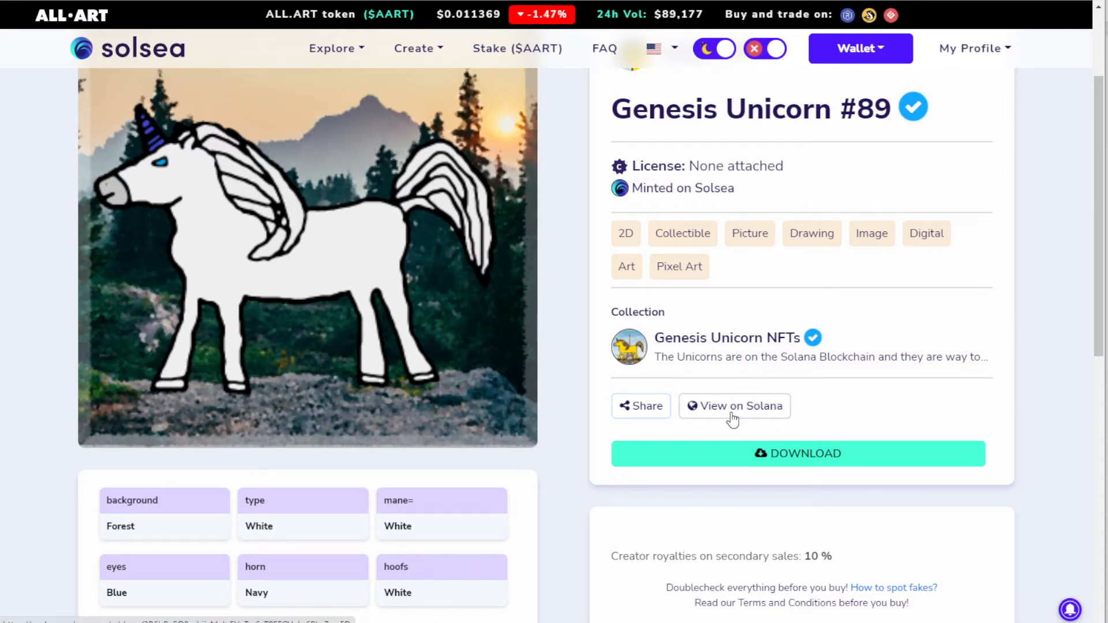
View Genesis Unicorn #89 on Solana Explorer and open the token account holding its balance of 1.
{"action": "left_click", "coordinate": [734, 407]}
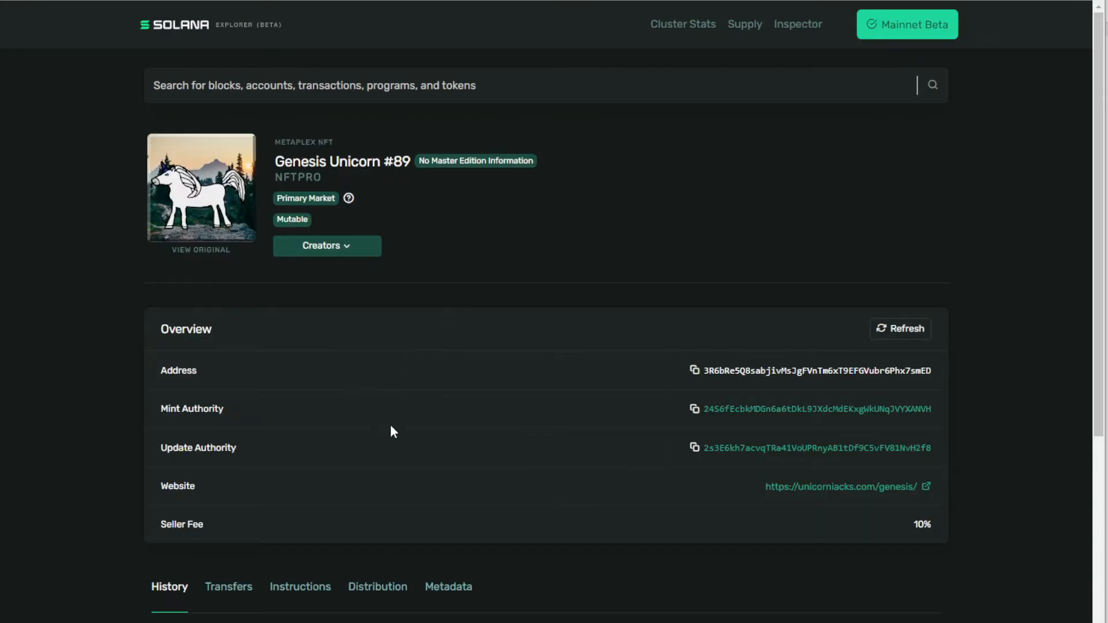
{"action": "scroll", "scroll_direction": "down", "scroll_amount": 3}
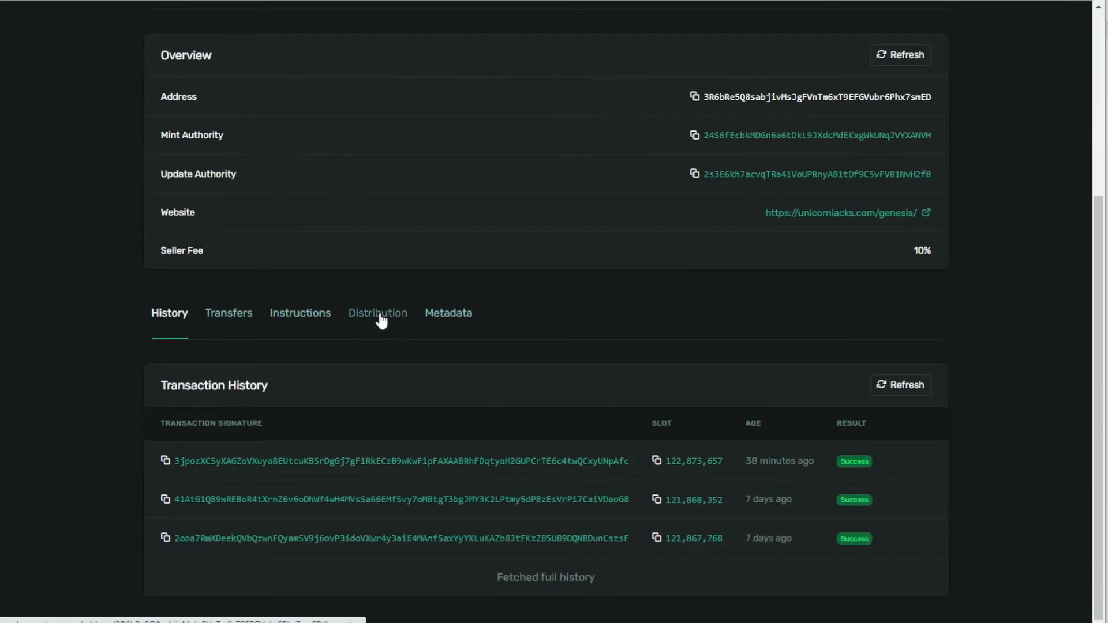
{"action": "left_click", "coordinate": [377, 313]}
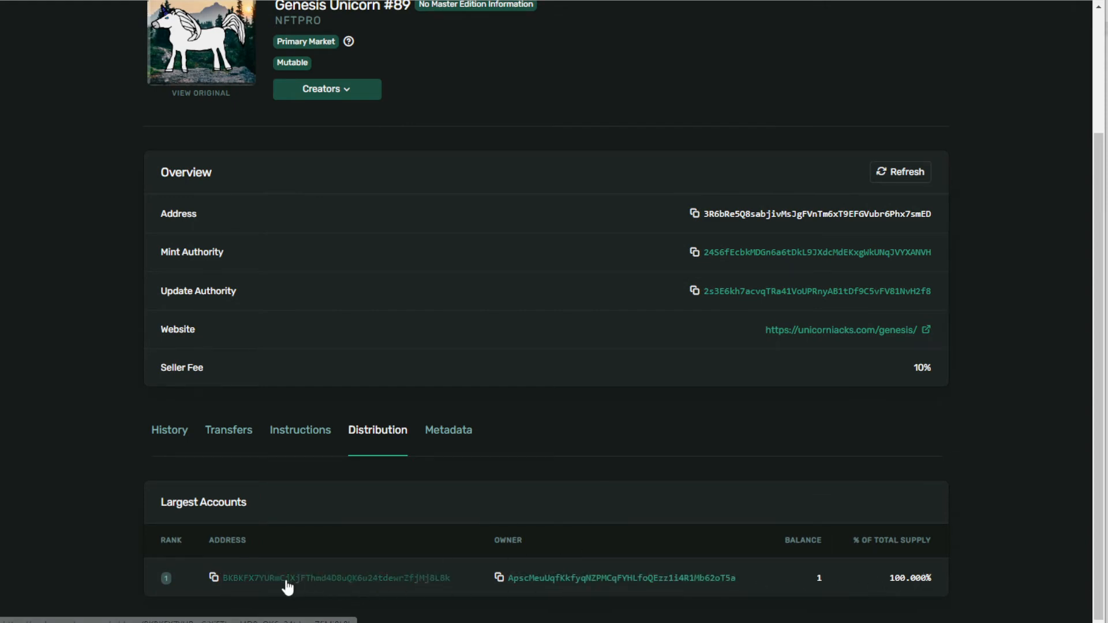
{"action": "left_click", "coordinate": [296, 578]}
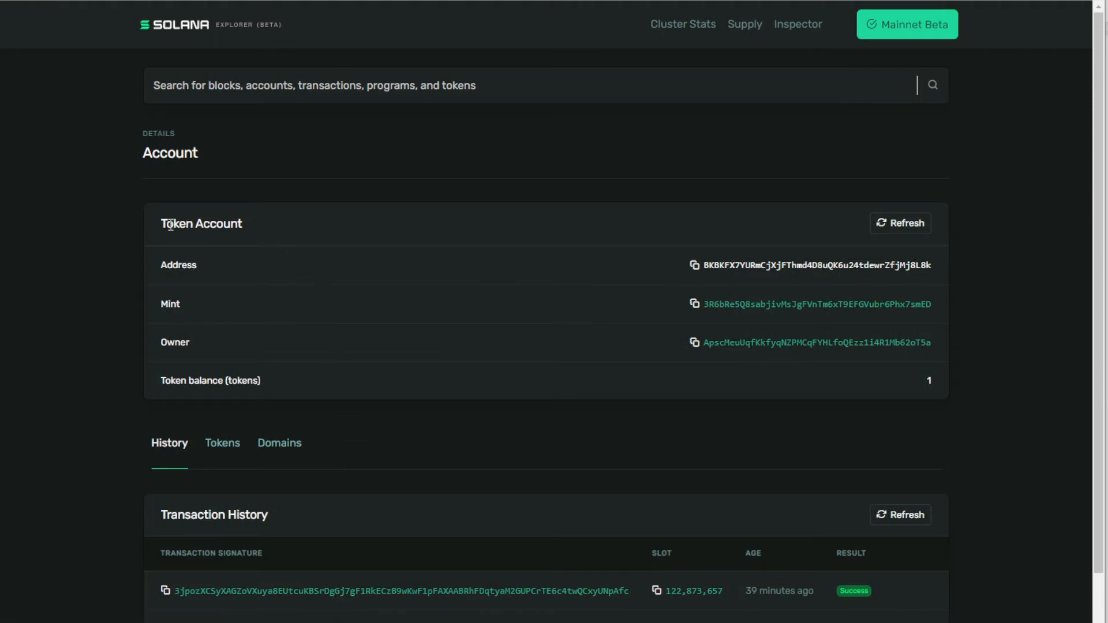
{"action": "double_click", "coordinate": [177, 266]}
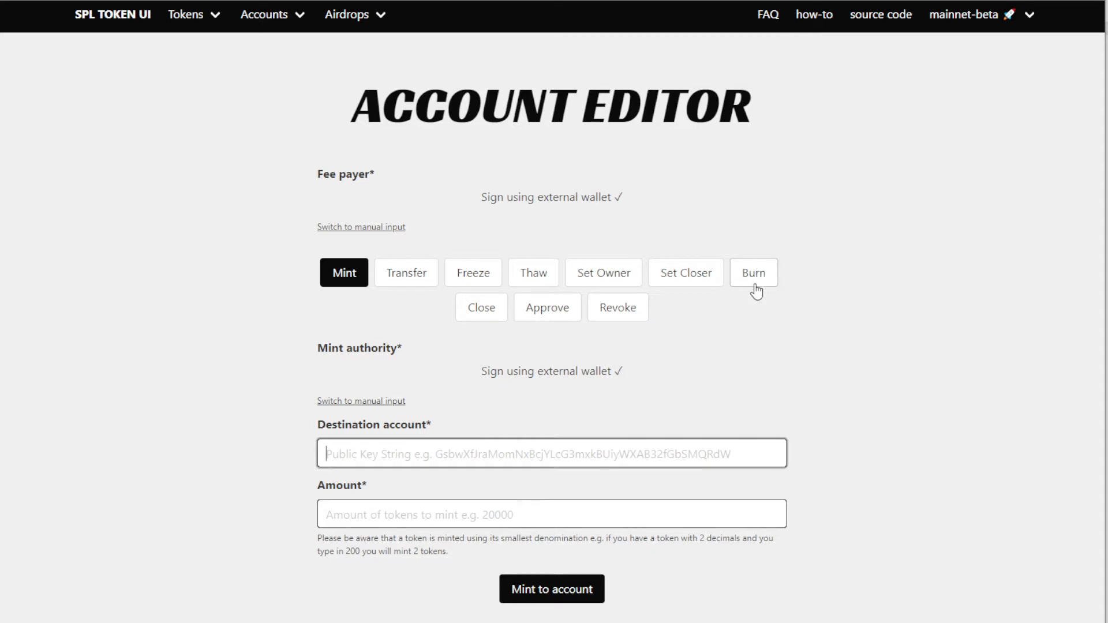
Switch the Account Editor to Burn and submit burning 1 token from the NFT's account.
{"action": "left_click", "coordinate": [754, 272]}
{"action": "type", "text": "1"}
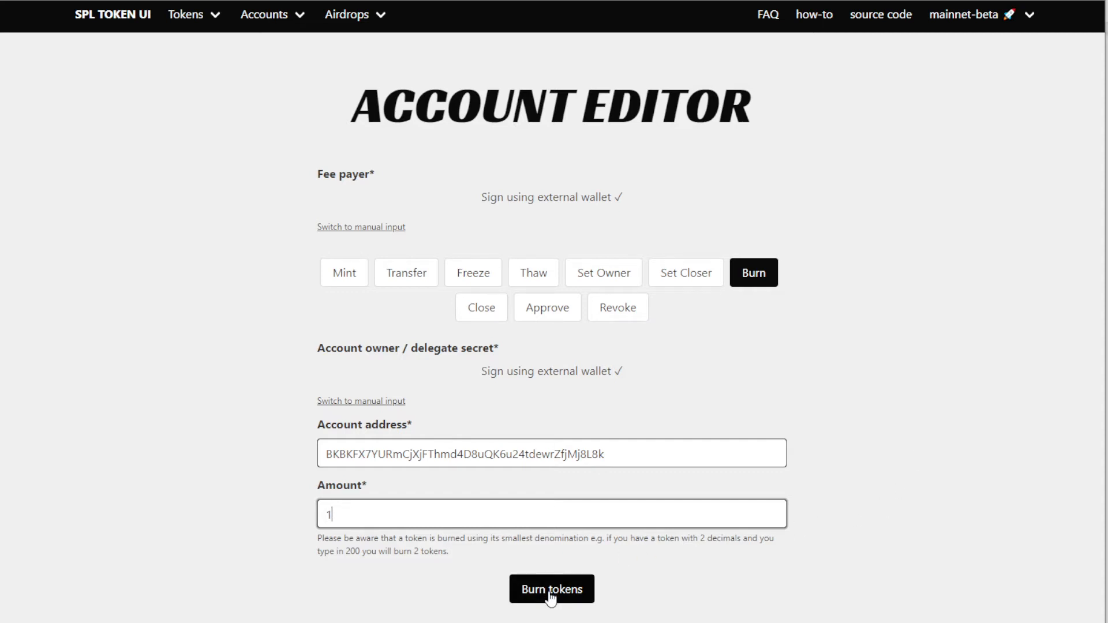
{"action": "left_click", "coordinate": [552, 588]}
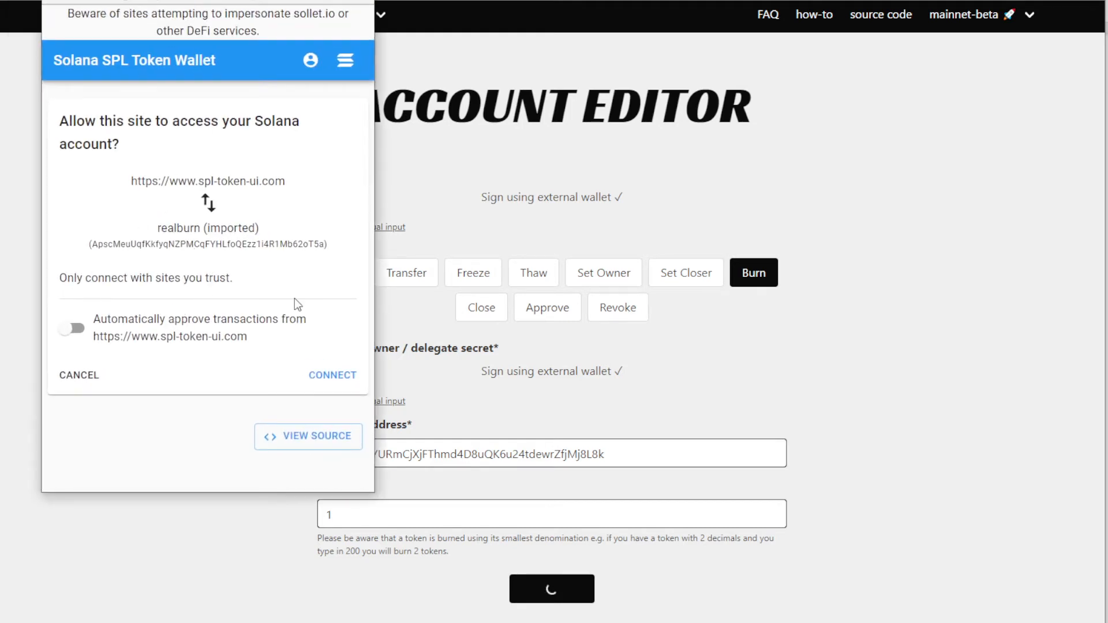
{"action": "mouse_move", "coordinate": [138, 229]}
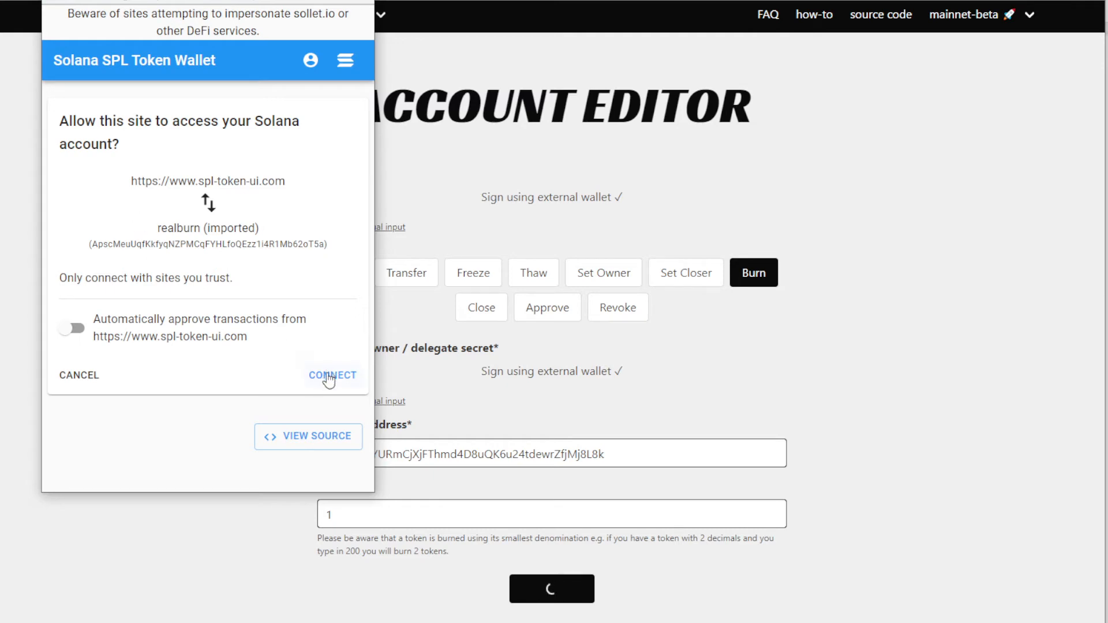
Connect the Sollet wallet to SPL Token UI and approve the one-token burn for signing.
{"action": "left_click", "coordinate": [331, 375]}
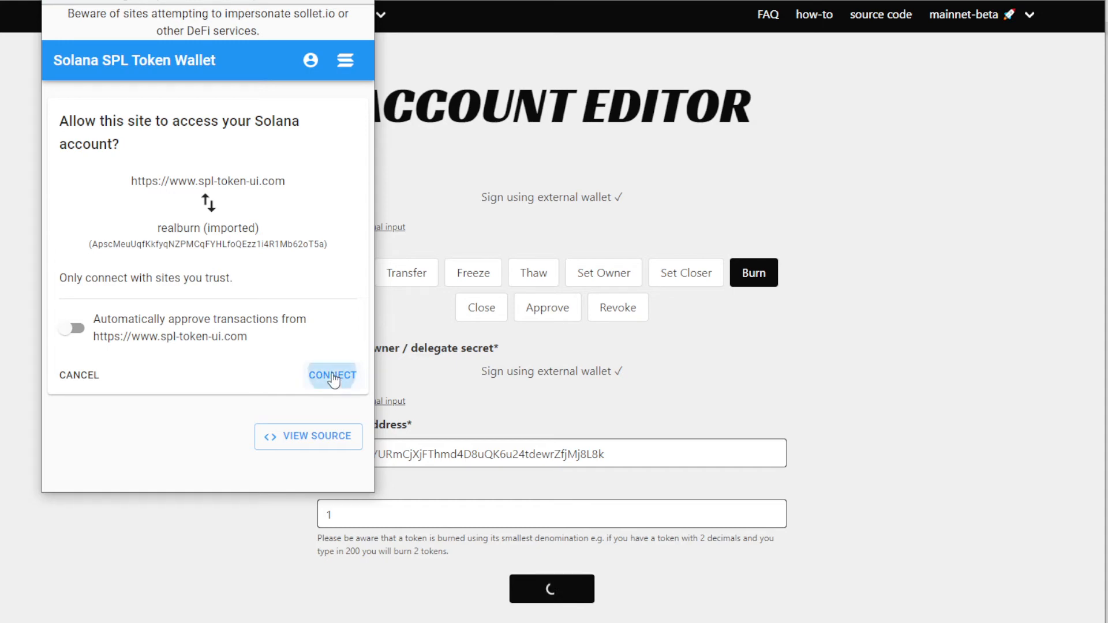
{"action": "left_click", "coordinate": [333, 376]}
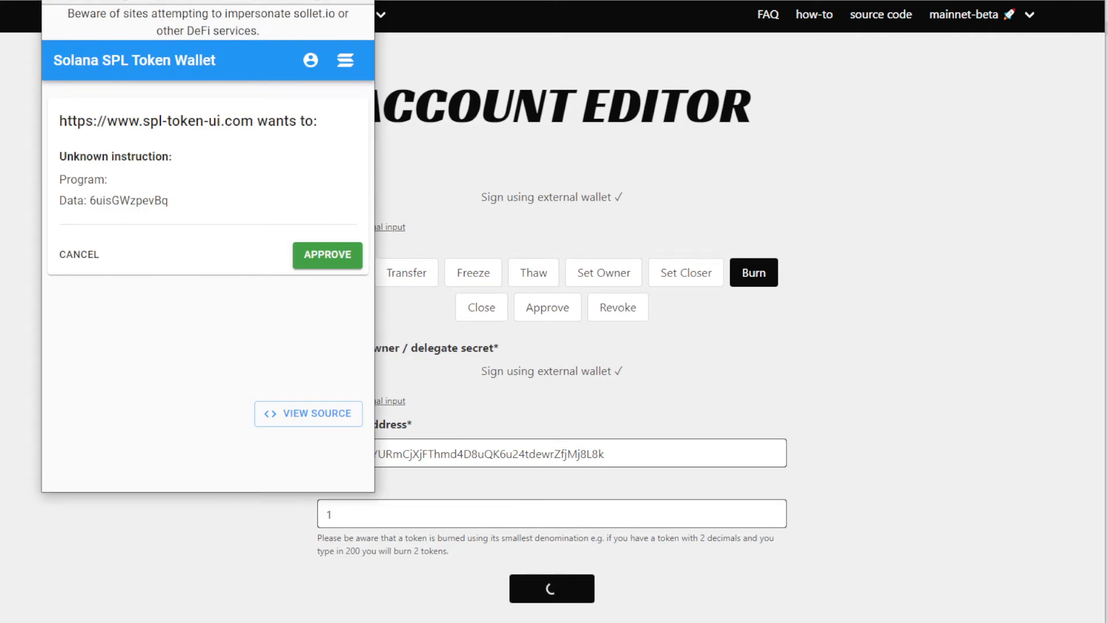
{"action": "left_click", "coordinate": [327, 255]}
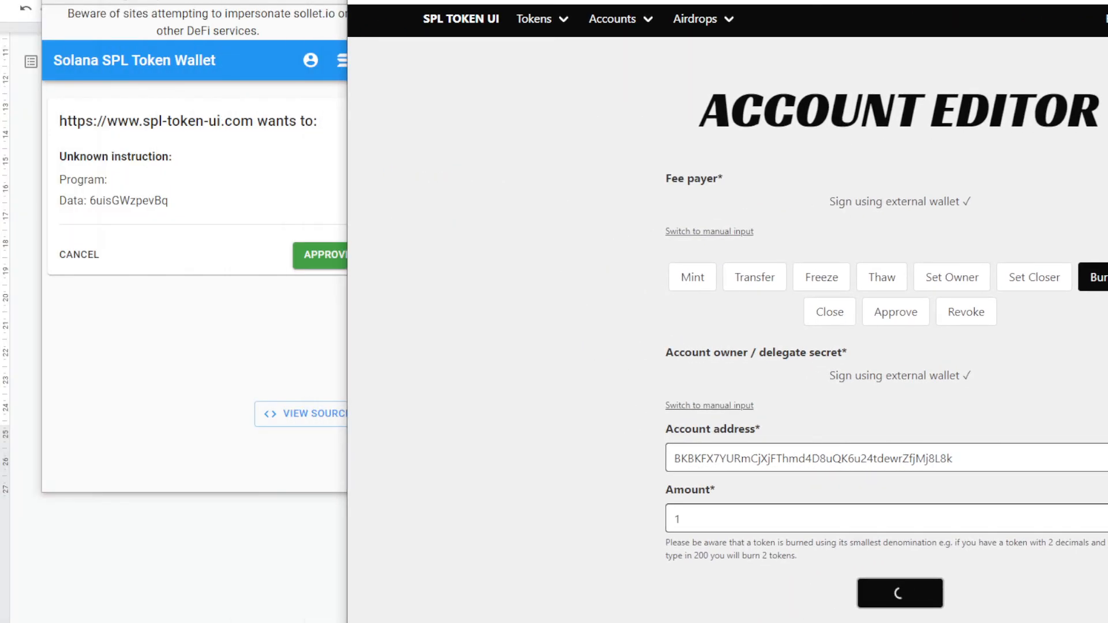
{"action": "left_click", "coordinate": [321, 255]}
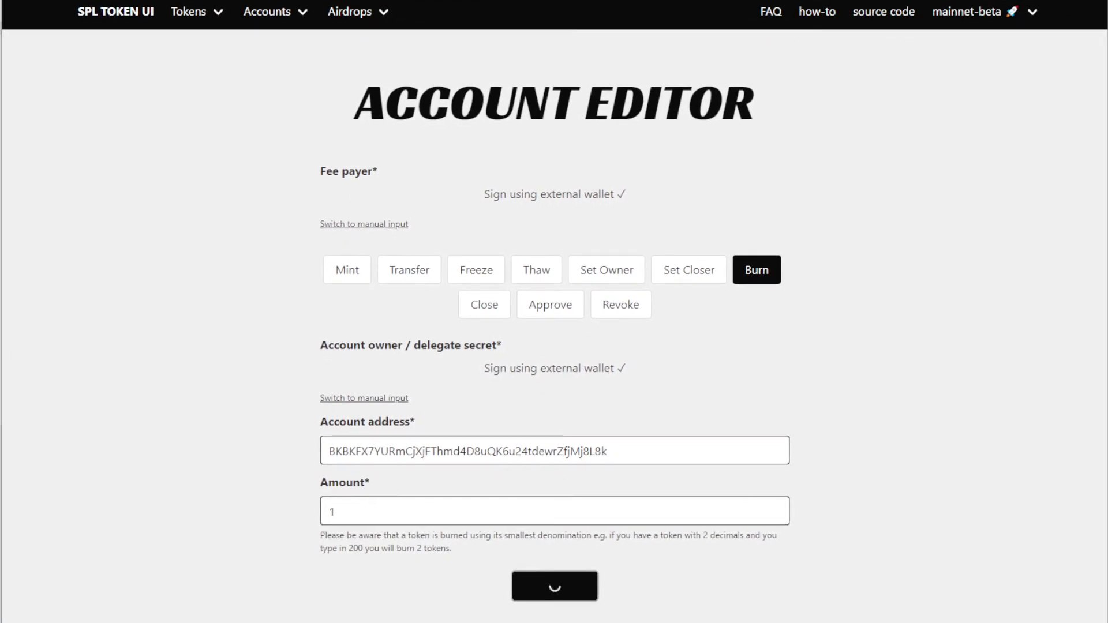
{"action": "left_click", "coordinate": [554, 586]}
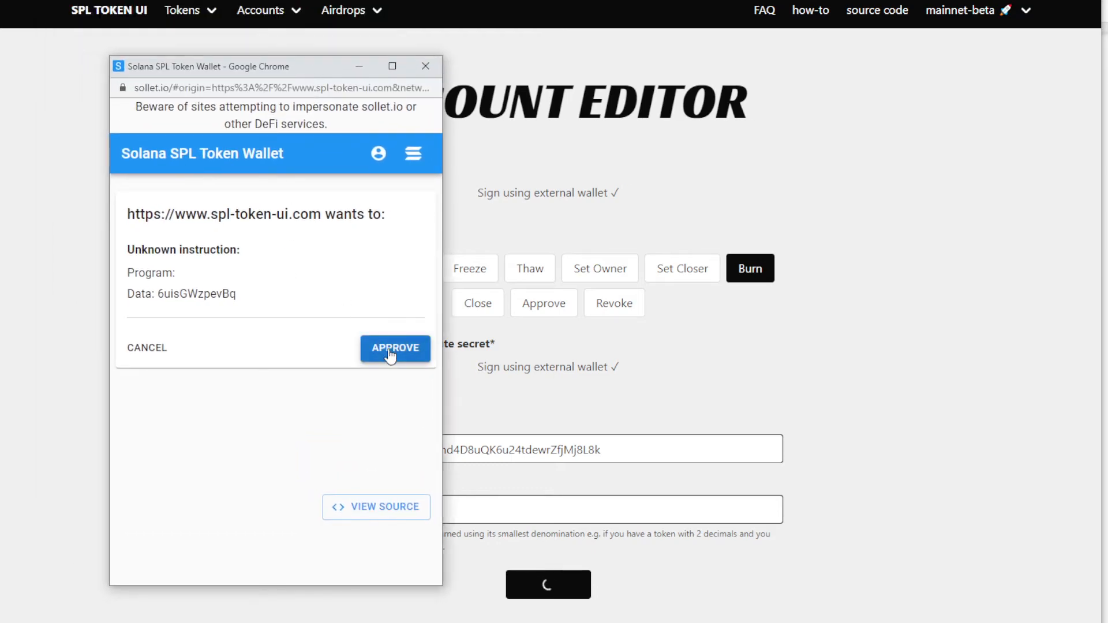
{"action": "left_click", "coordinate": [395, 348]}
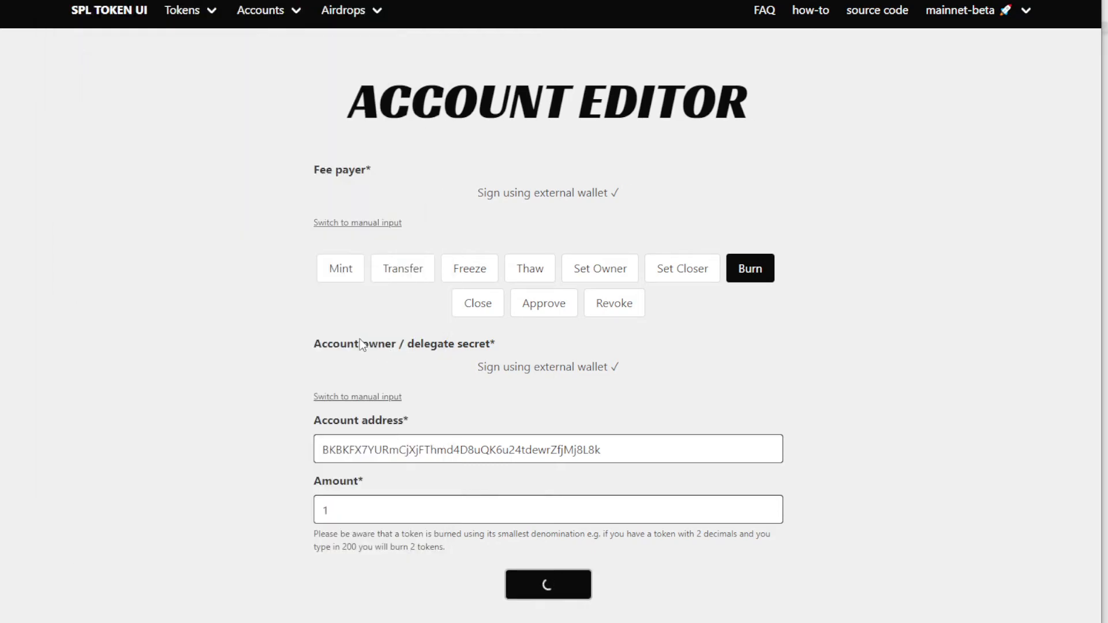
{"action": "mouse_move", "coordinate": [600, 281]}
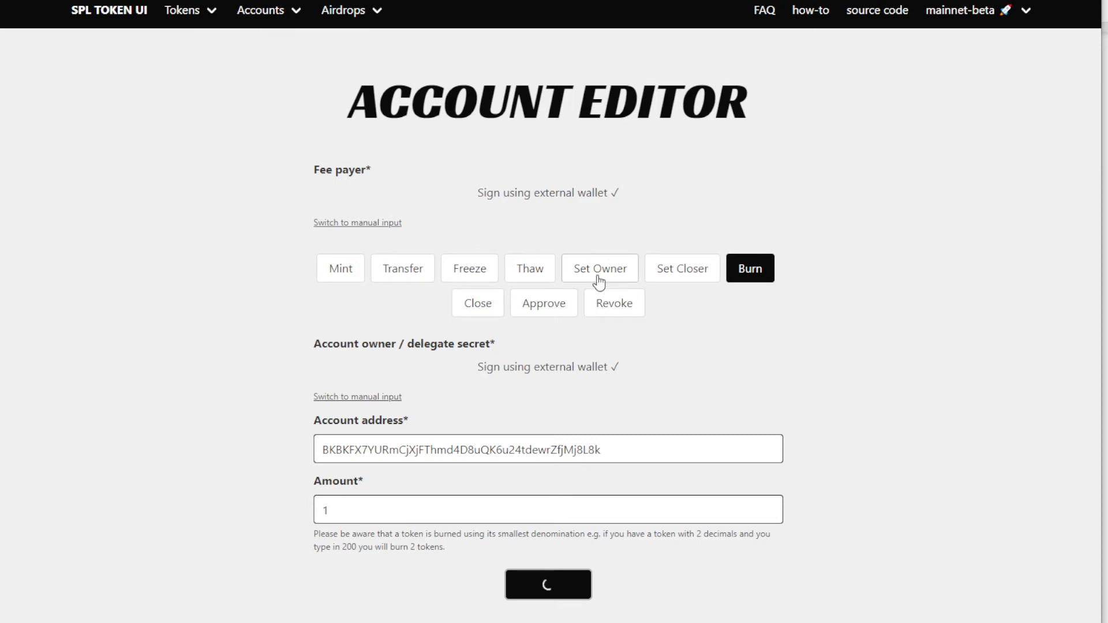
{"action": "mouse_move", "coordinate": [532, 429]}
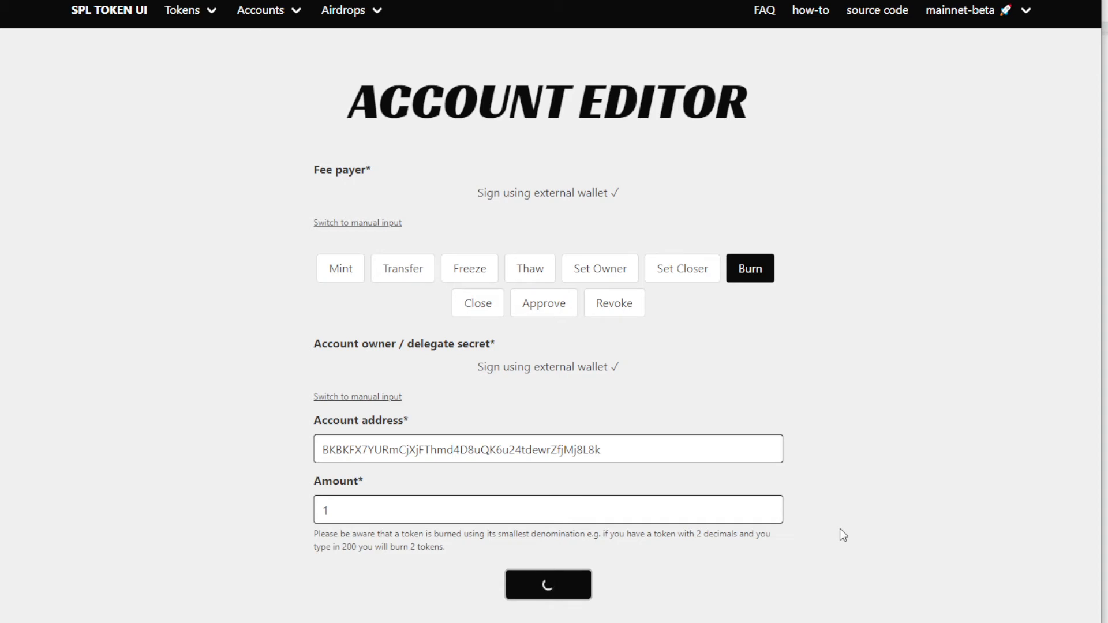
{"action": "mouse_move", "coordinate": [737, 392]}
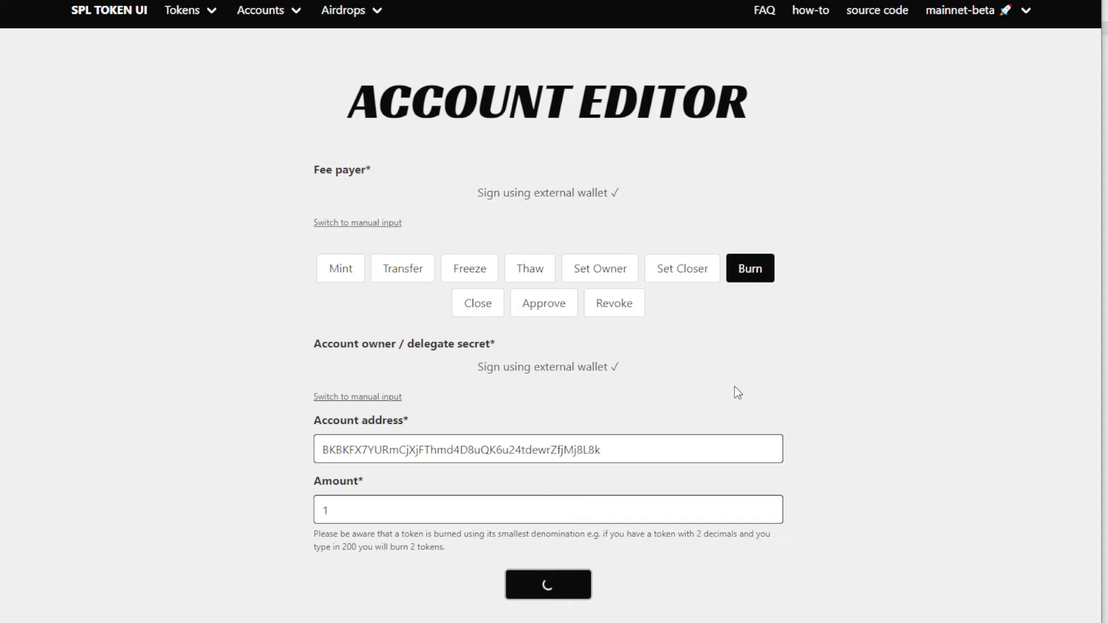
{"action": "mouse_move", "coordinate": [844, 425]}
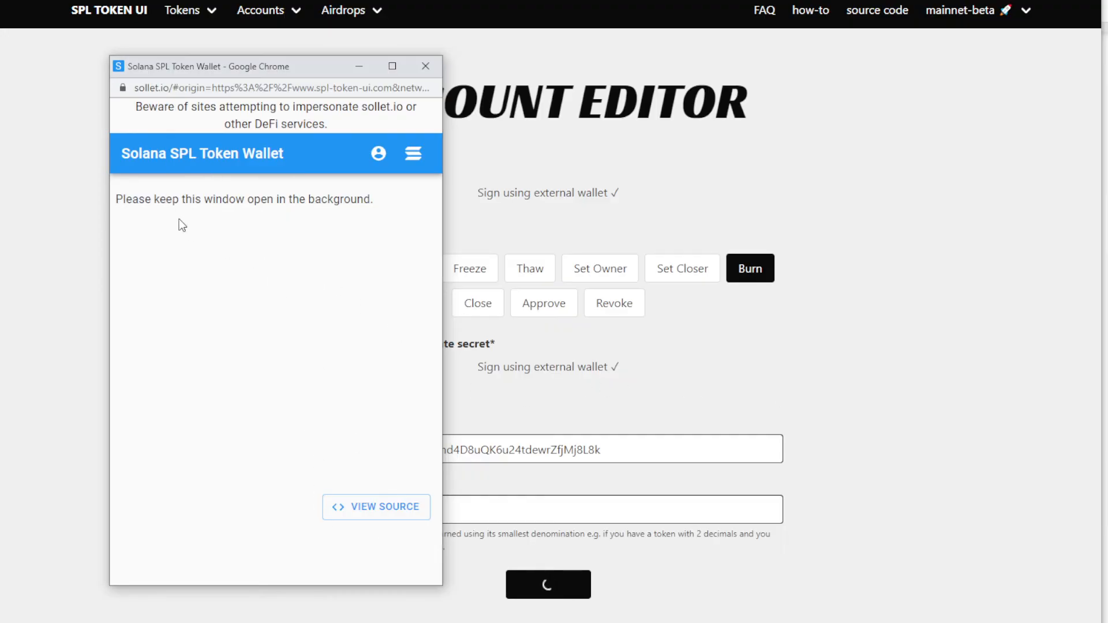
{"action": "mouse_move", "coordinate": [299, 80]}
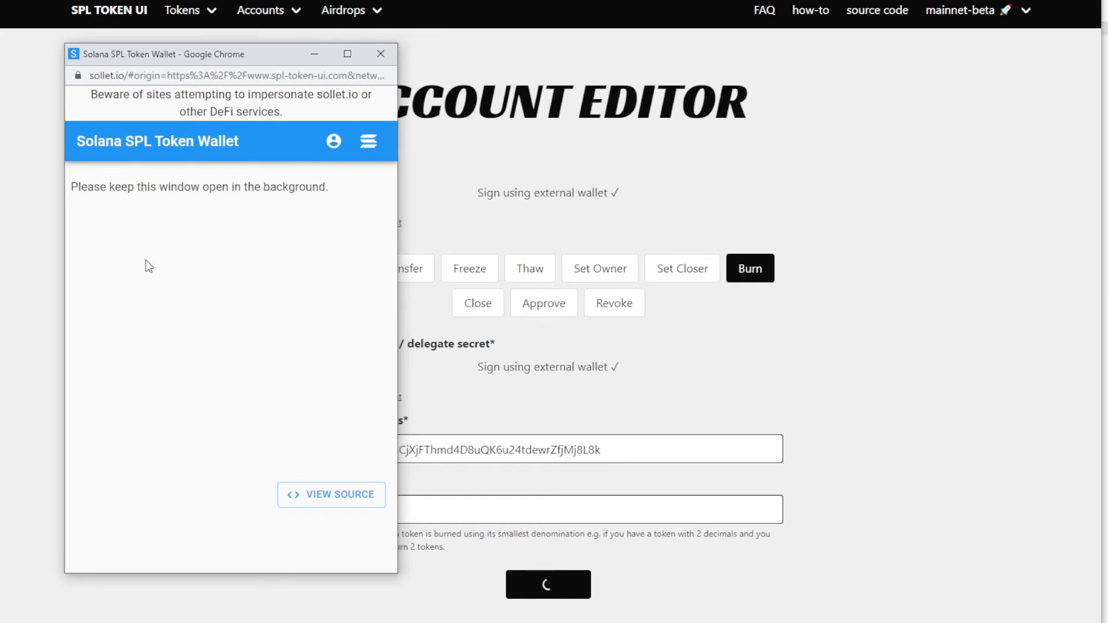
{"action": "mouse_move", "coordinate": [203, 358]}
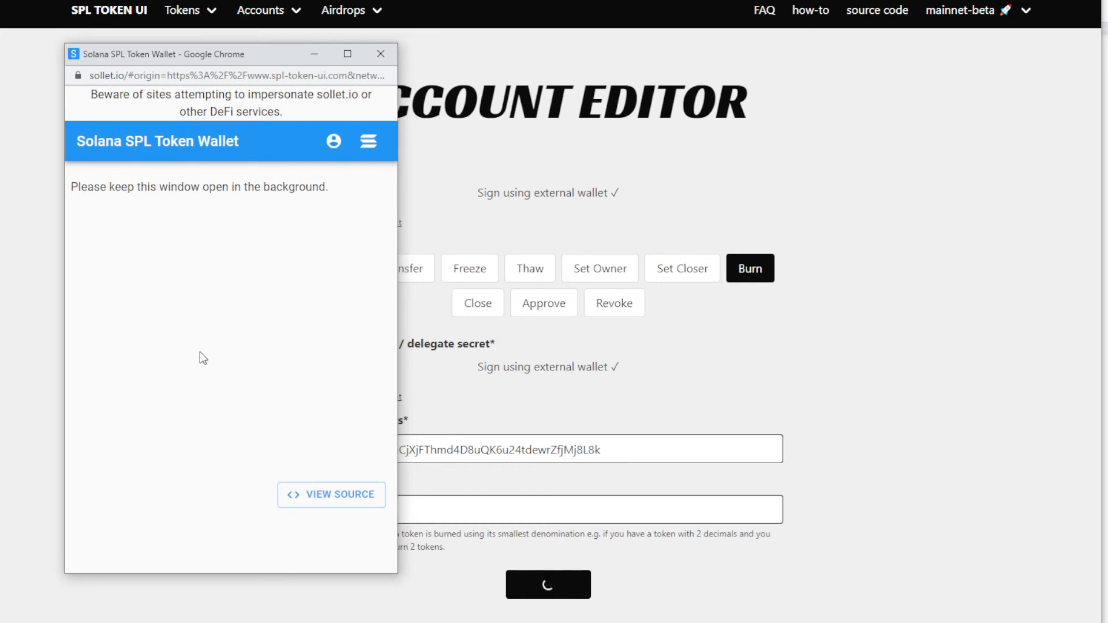
{"action": "mouse_move", "coordinate": [229, 317]}
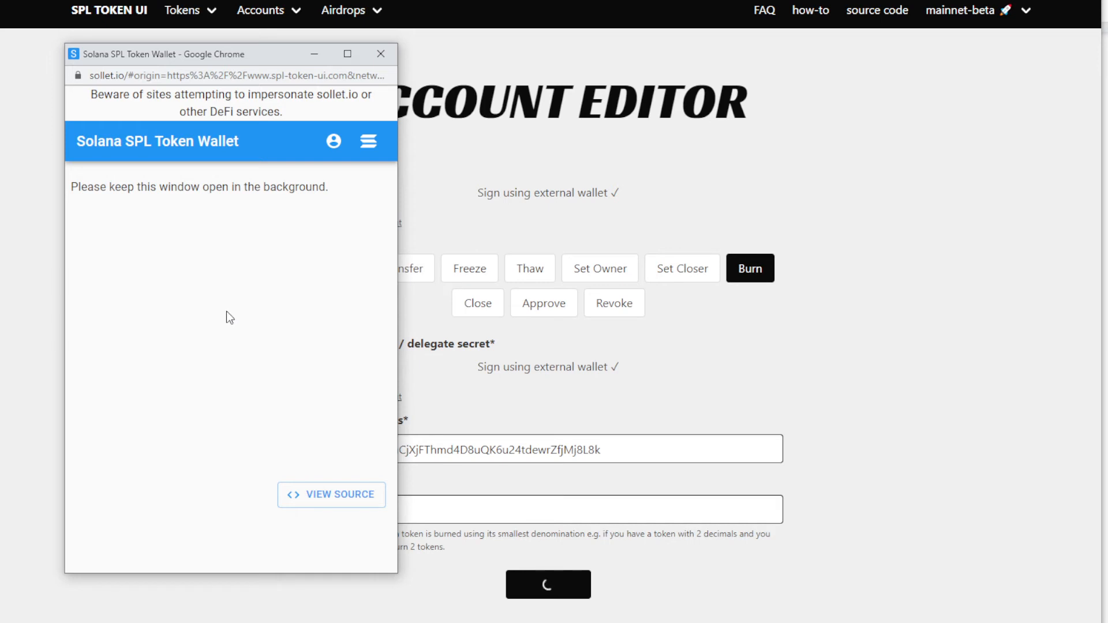
{"action": "mouse_move", "coordinate": [868, 323]}
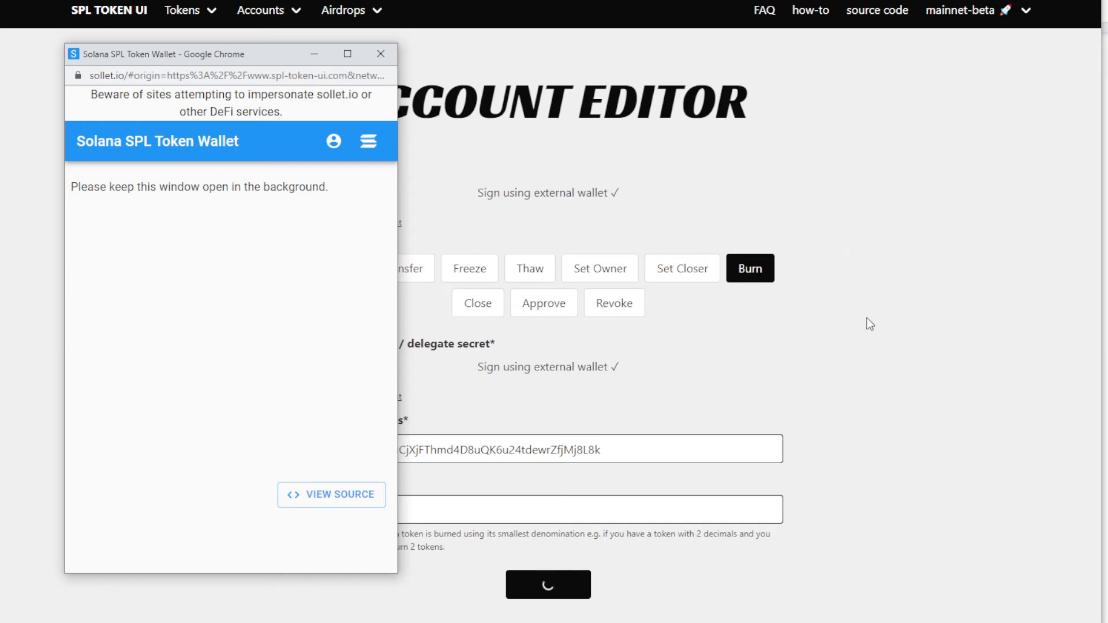
{"action": "mouse_move", "coordinate": [870, 332]}
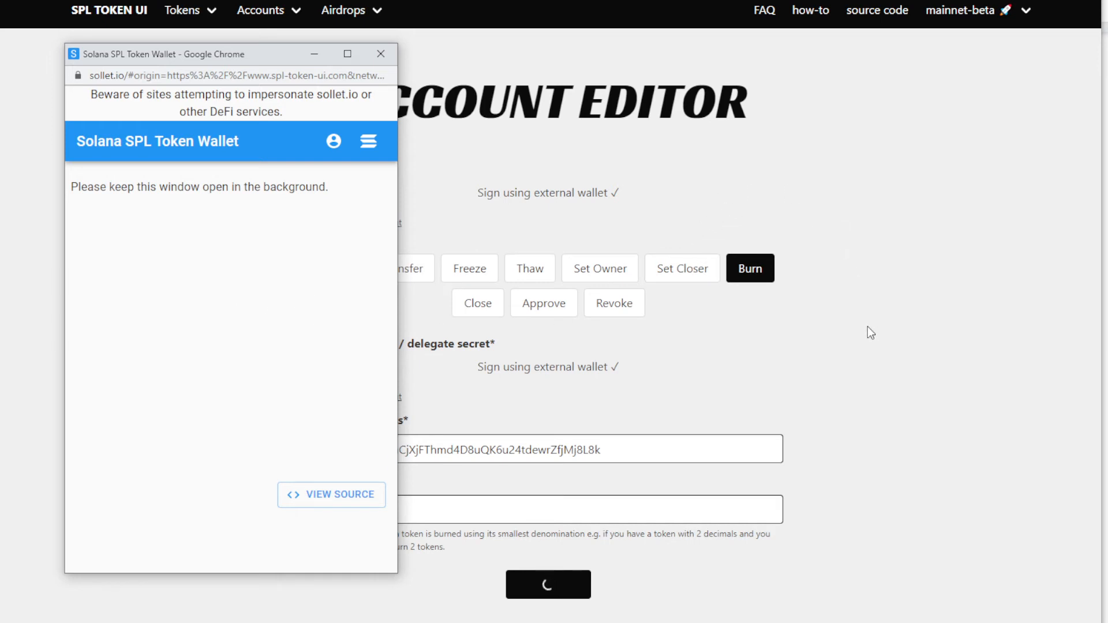
{"action": "mouse_move", "coordinate": [254, 60]}
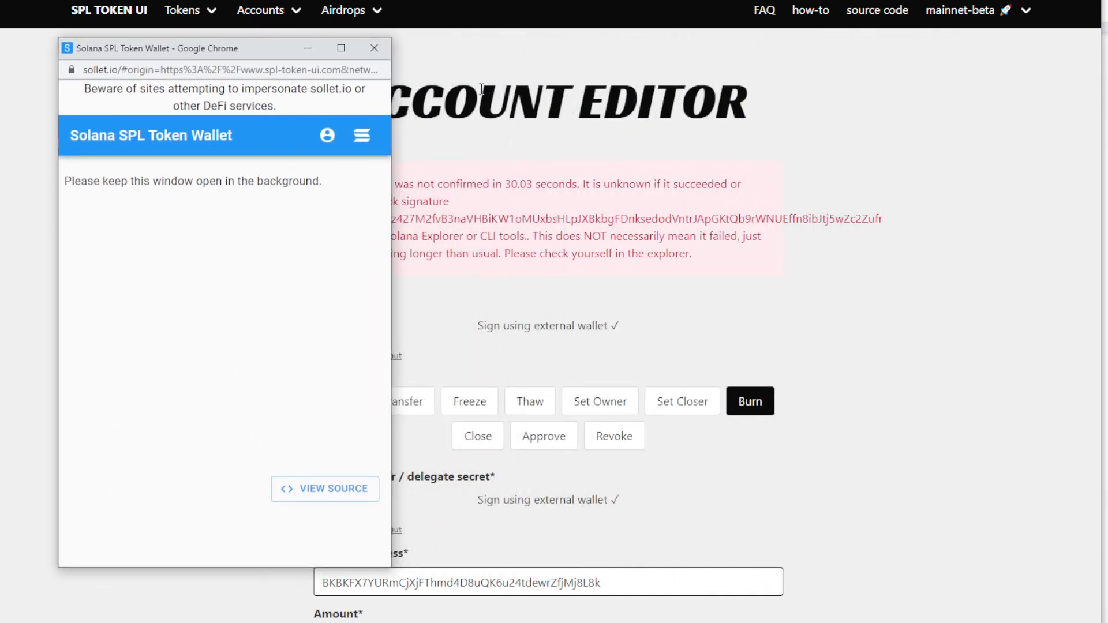
{"action": "mouse_move", "coordinate": [371, 49]}
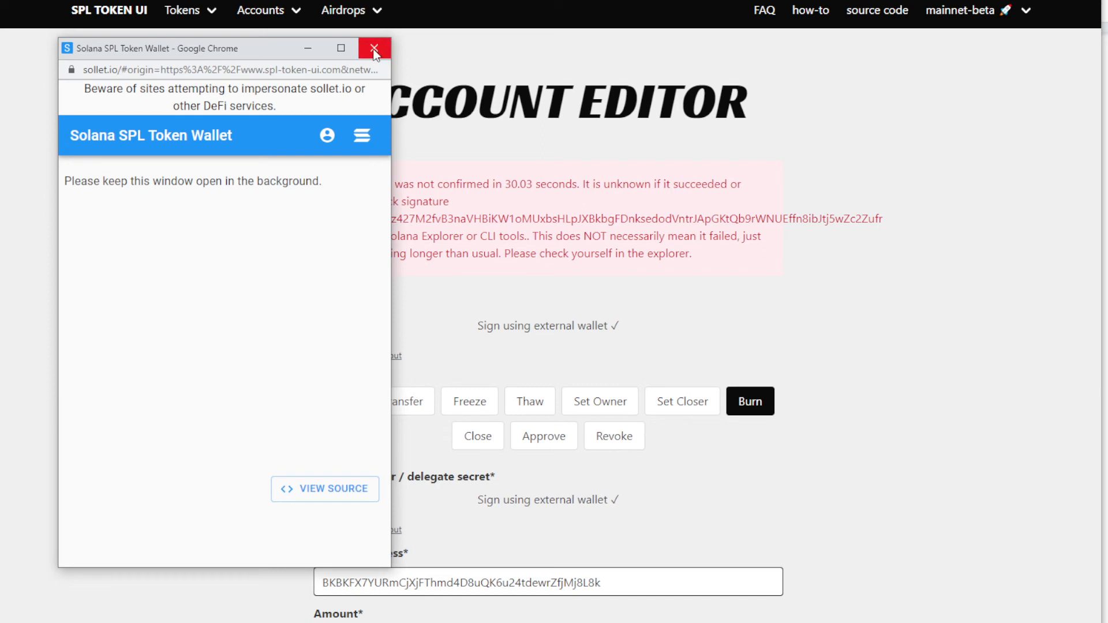
{"action": "mouse_move", "coordinate": [375, 52]}
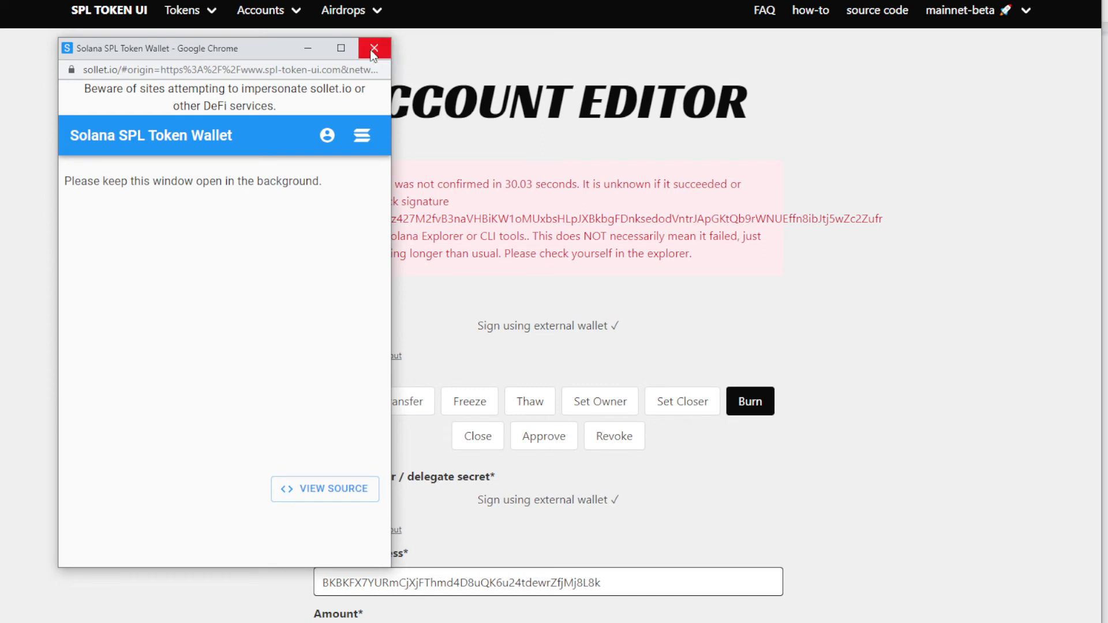
Close the leftover Sollet window, resubmit the one-token burn, reconnect the wallet and approve it.
{"action": "left_click", "coordinate": [376, 48]}
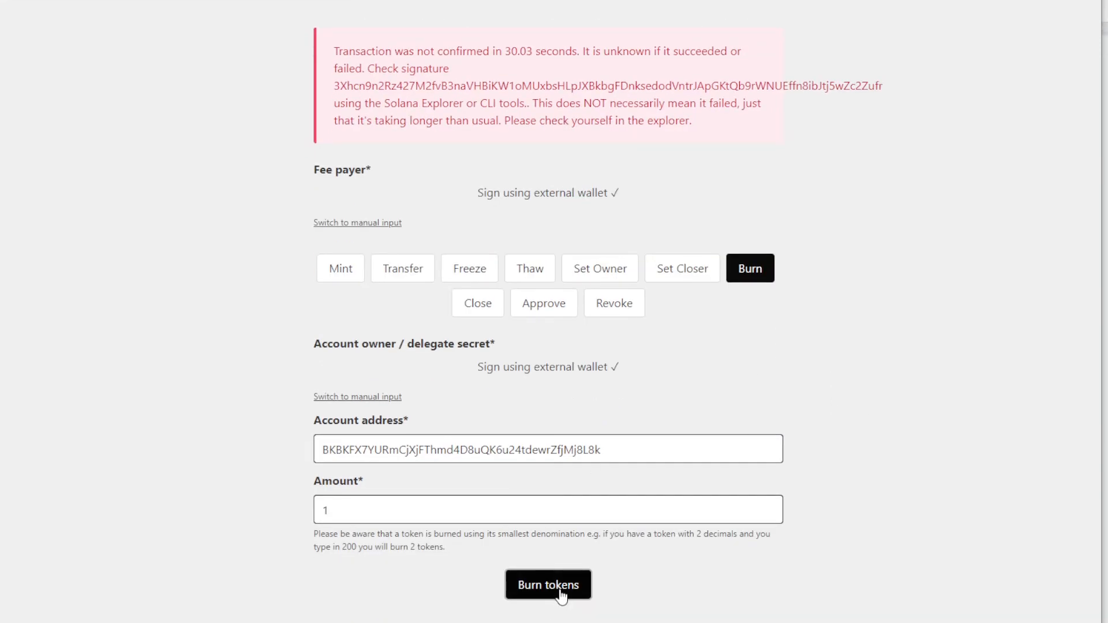
{"action": "left_click", "coordinate": [548, 600]}
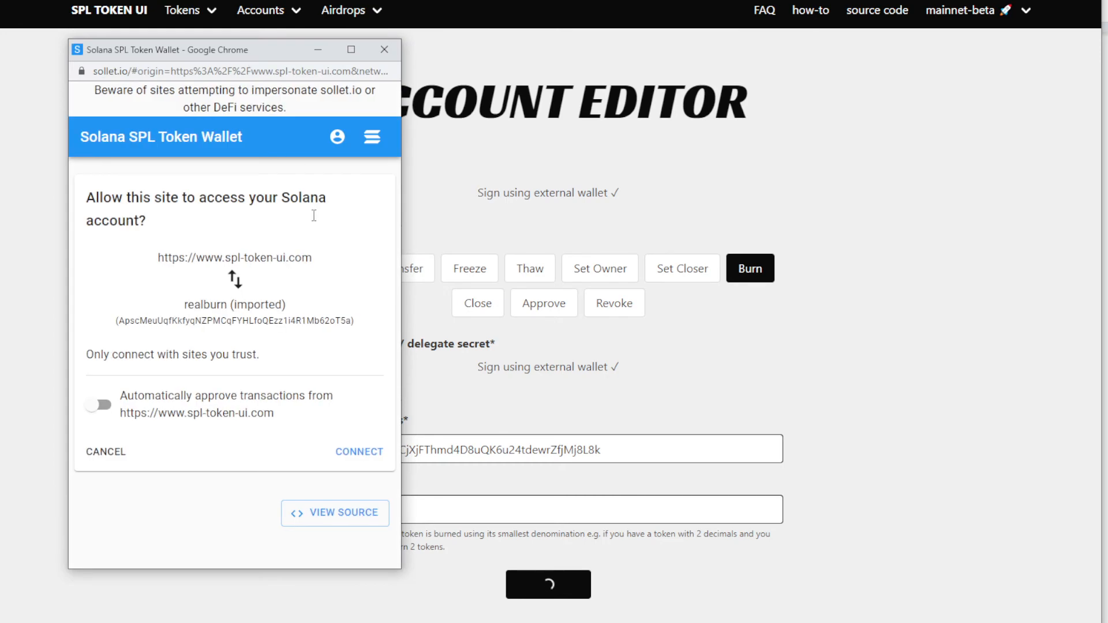
{"action": "left_click", "coordinate": [358, 451]}
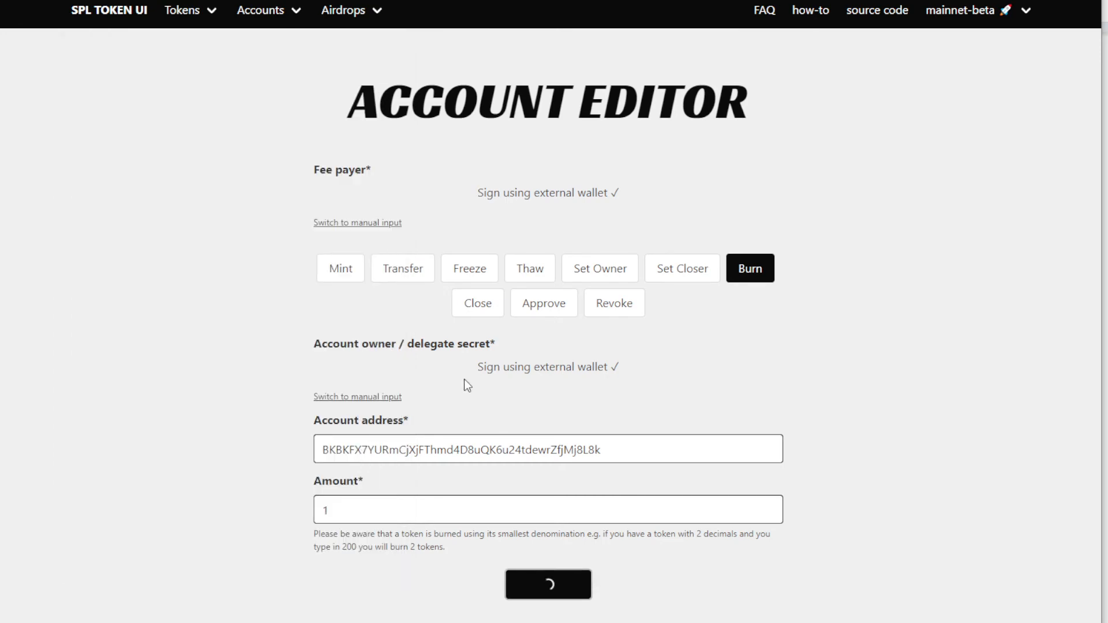
{"action": "left_click", "coordinate": [547, 597]}
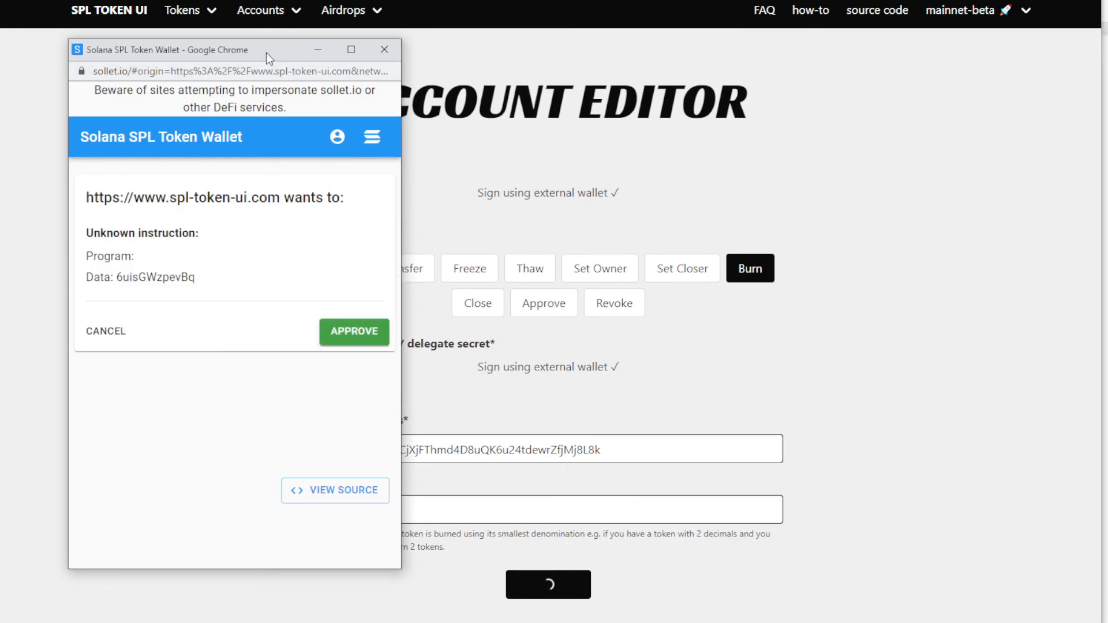
{"action": "left_click", "coordinate": [353, 332]}
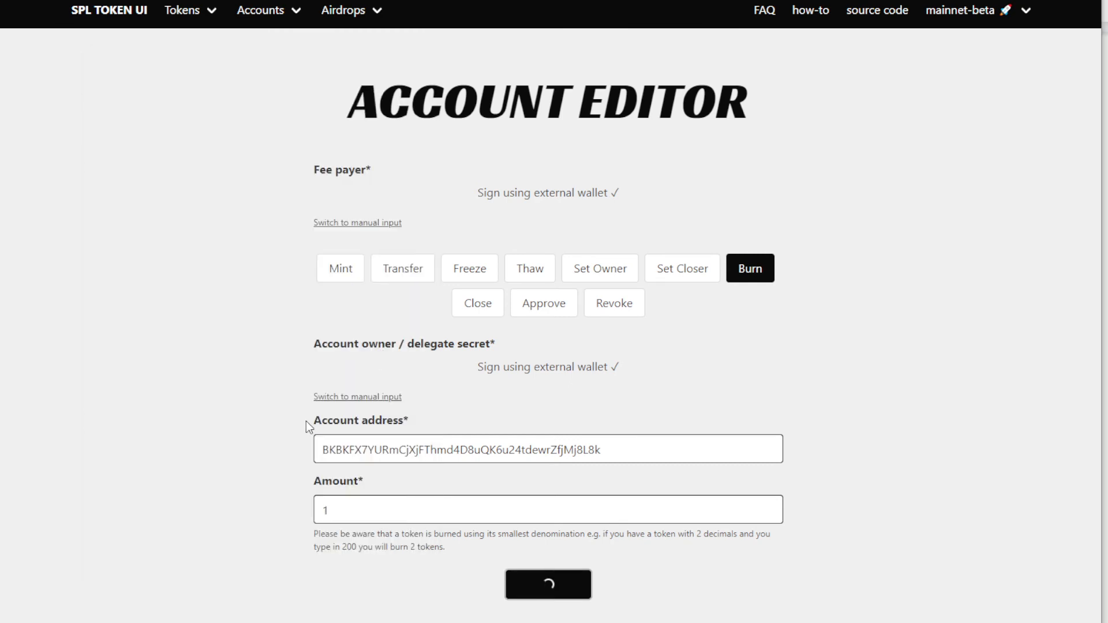
{"action": "mouse_move", "coordinate": [674, 322]}
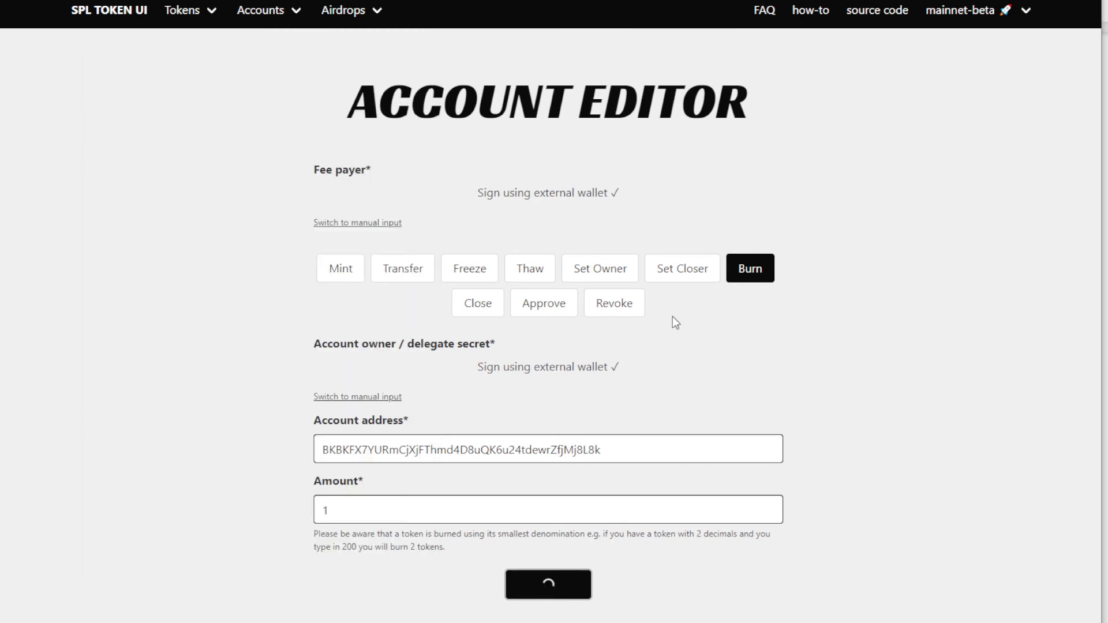
{"action": "mouse_move", "coordinate": [865, 352]}
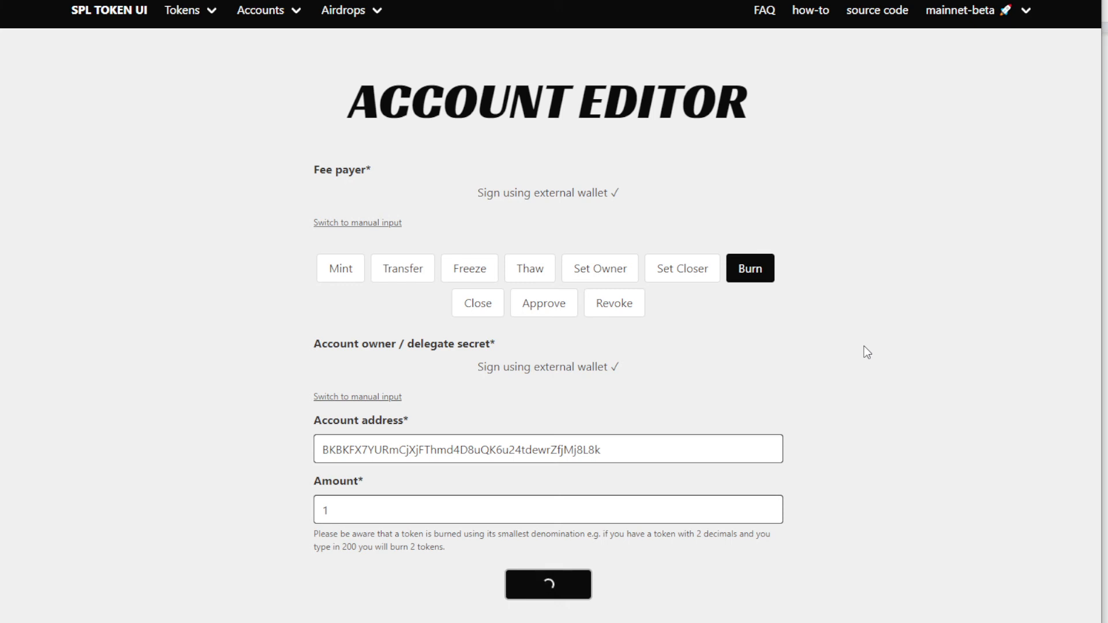
{"action": "mouse_move", "coordinate": [887, 342]}
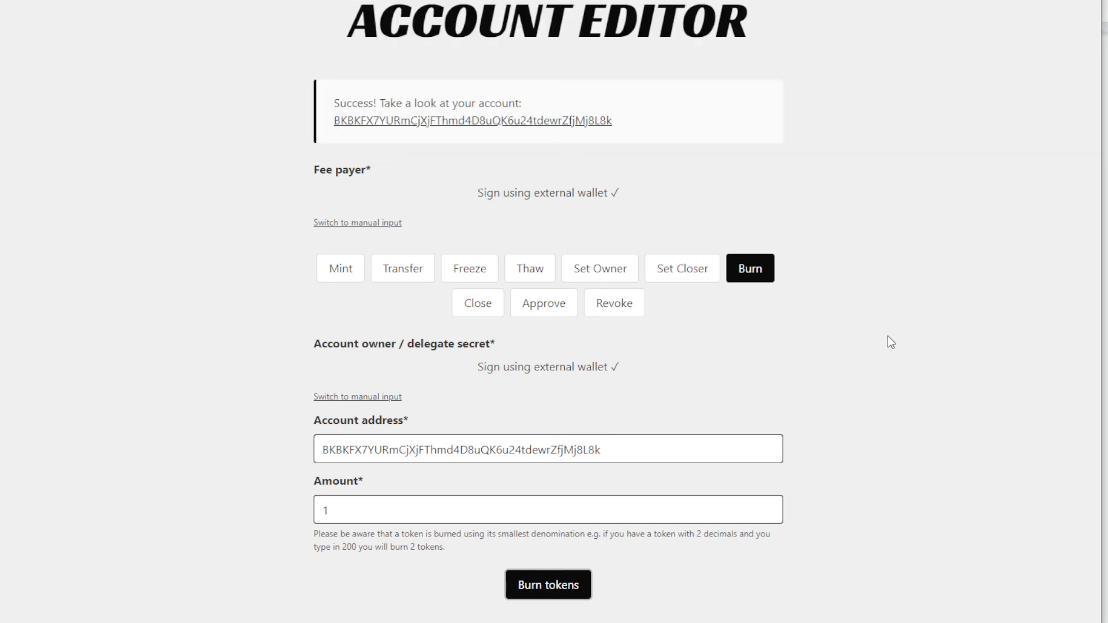
{"action": "mouse_move", "coordinate": [639, 118]}
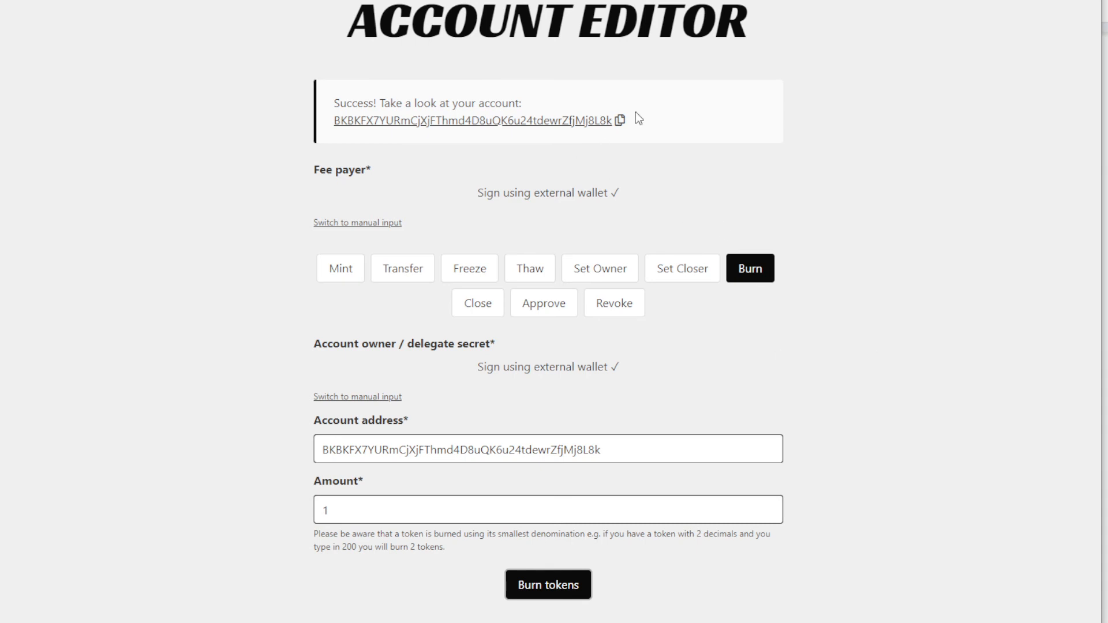
{"action": "left_click_drag", "start_coordinate": [333, 103], "coordinate": [611, 120]}
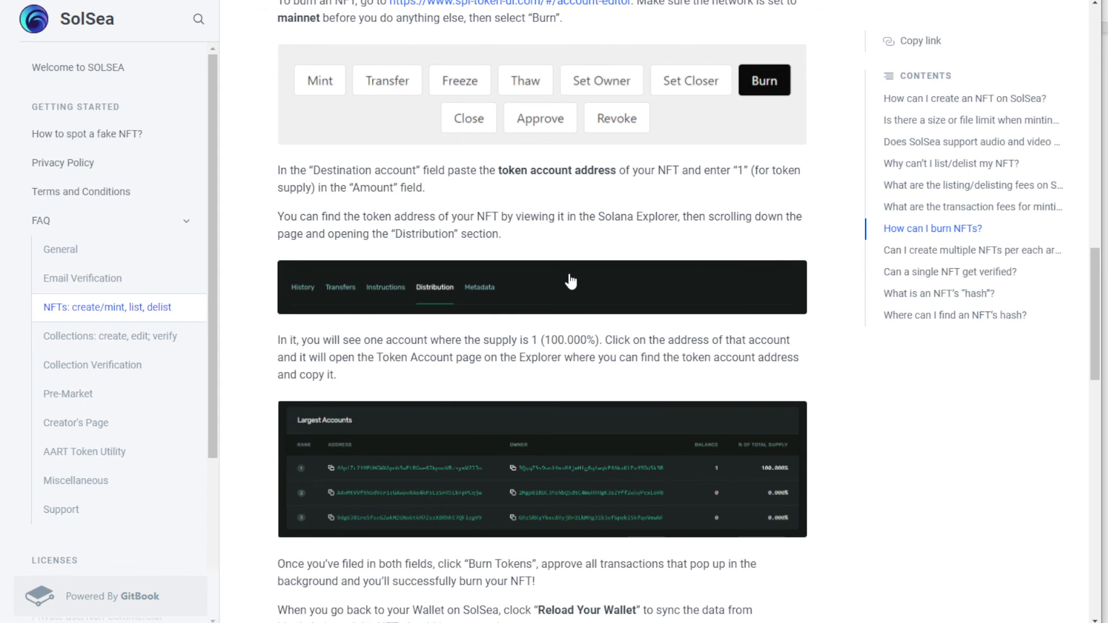
{"action": "mouse_move", "coordinate": [227, 295]}
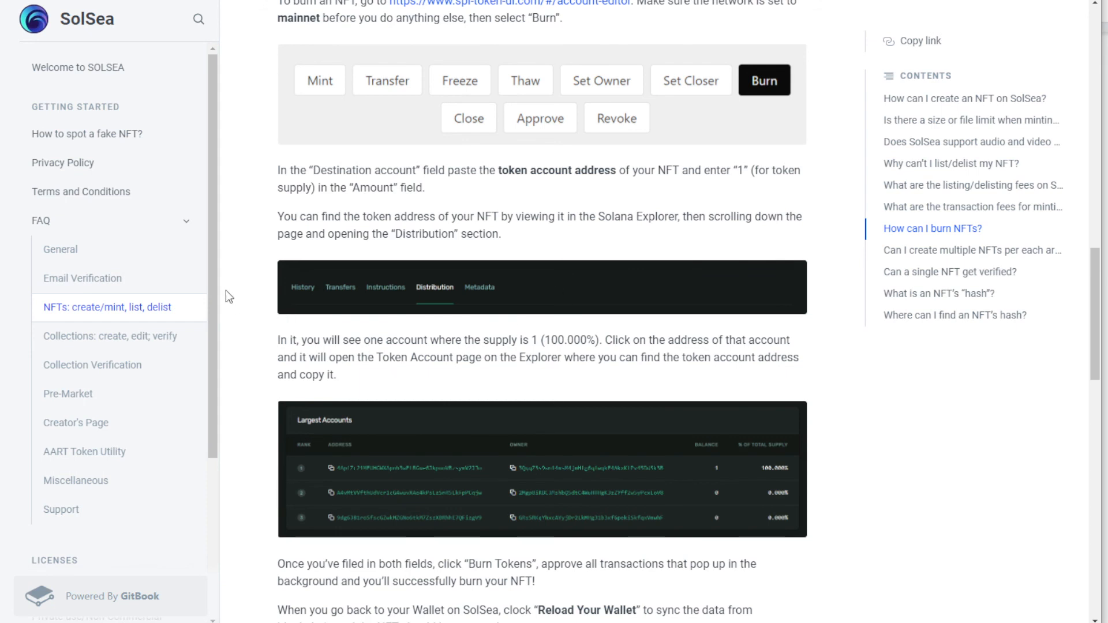
{"action": "mouse_move", "coordinate": [457, 445]}
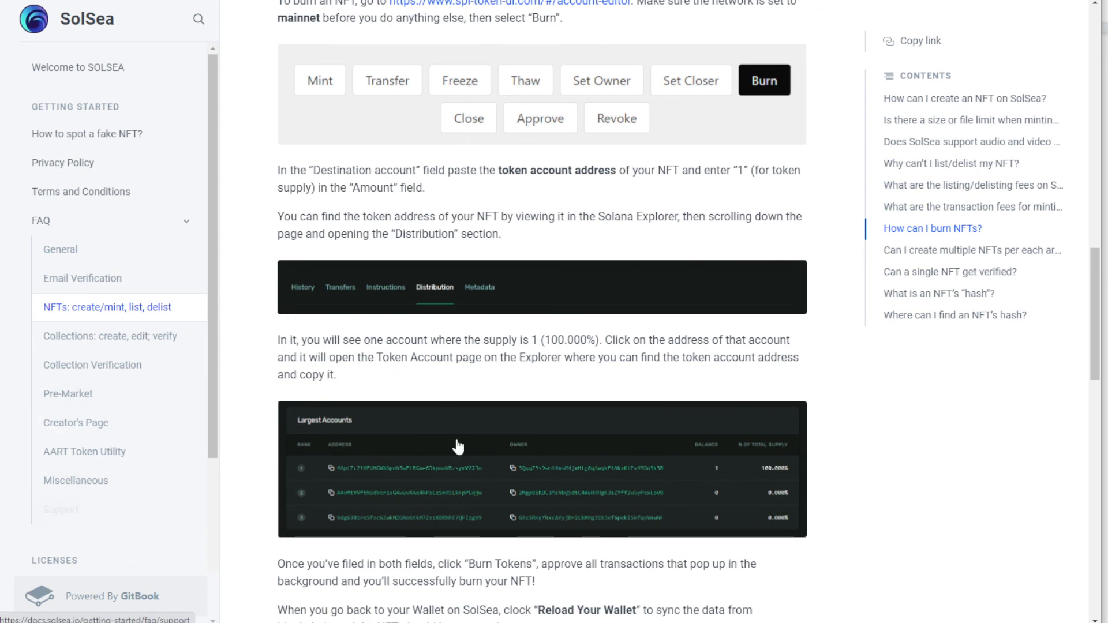
Go to the Support page of the SolSea docs.
{"action": "left_click", "coordinate": [60, 508]}
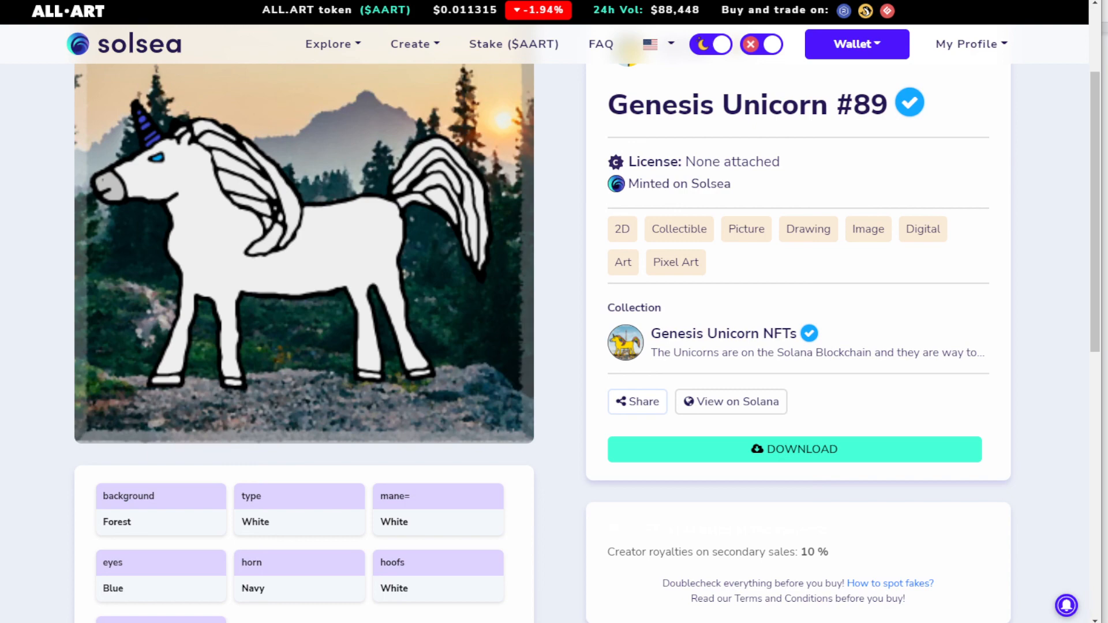
Scroll Genesis Unicorn #89's page to its traits, 10% royalties and History section.
{"action": "scroll", "scroll_direction": "down", "scroll_amount": 3}
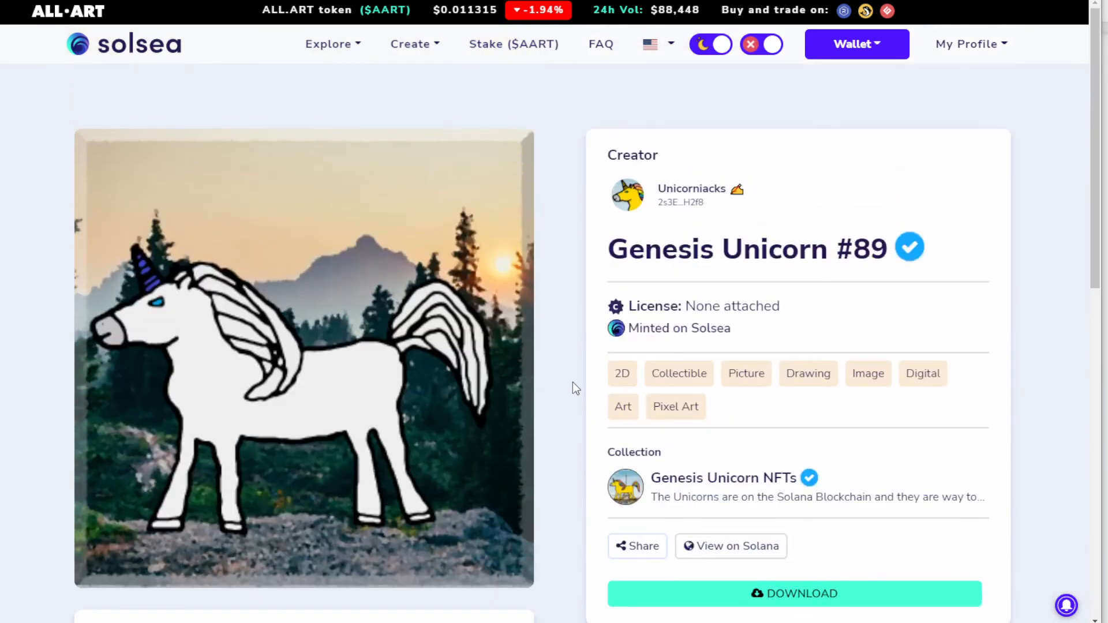
{"action": "mouse_move", "coordinate": [559, 108]}
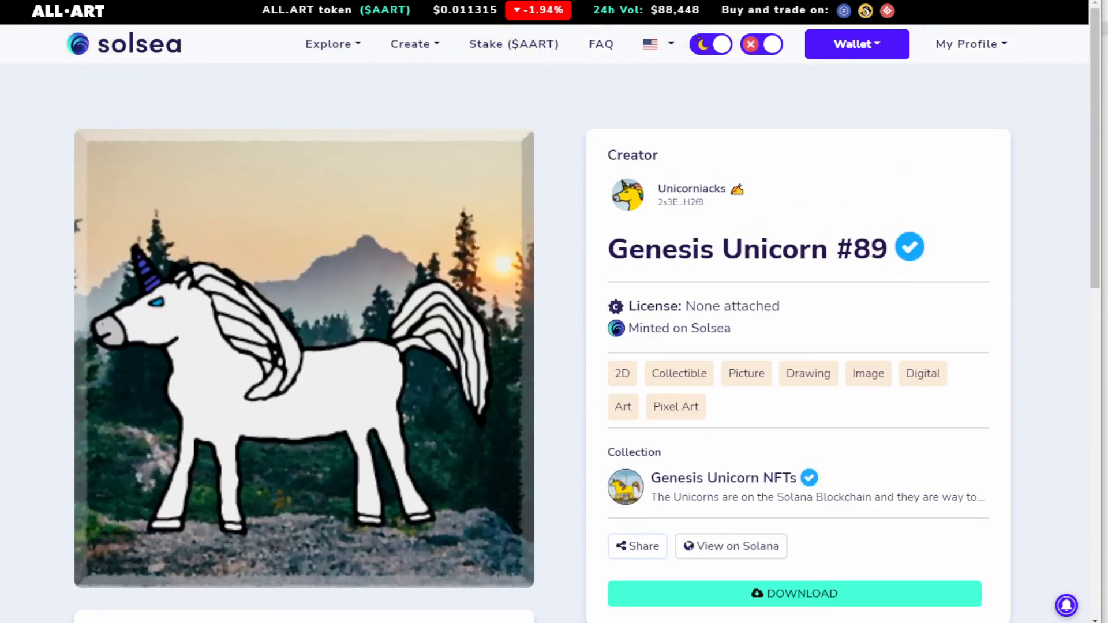
{"action": "scroll", "scroll_direction": "down", "scroll_amount": 3}
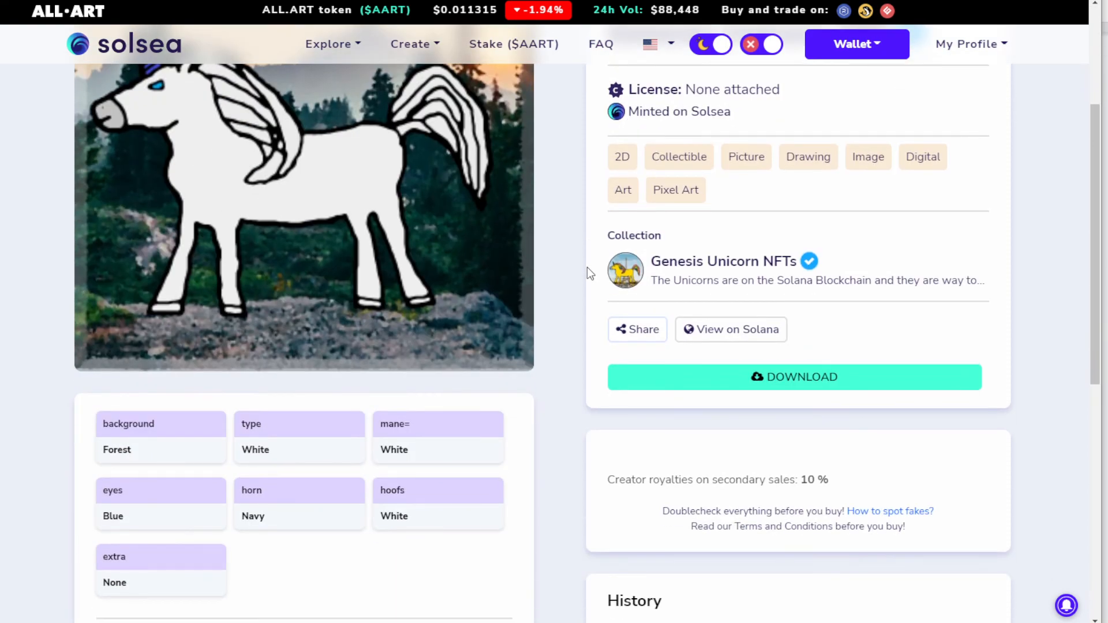
{"action": "mouse_move", "coordinate": [1027, 109]}
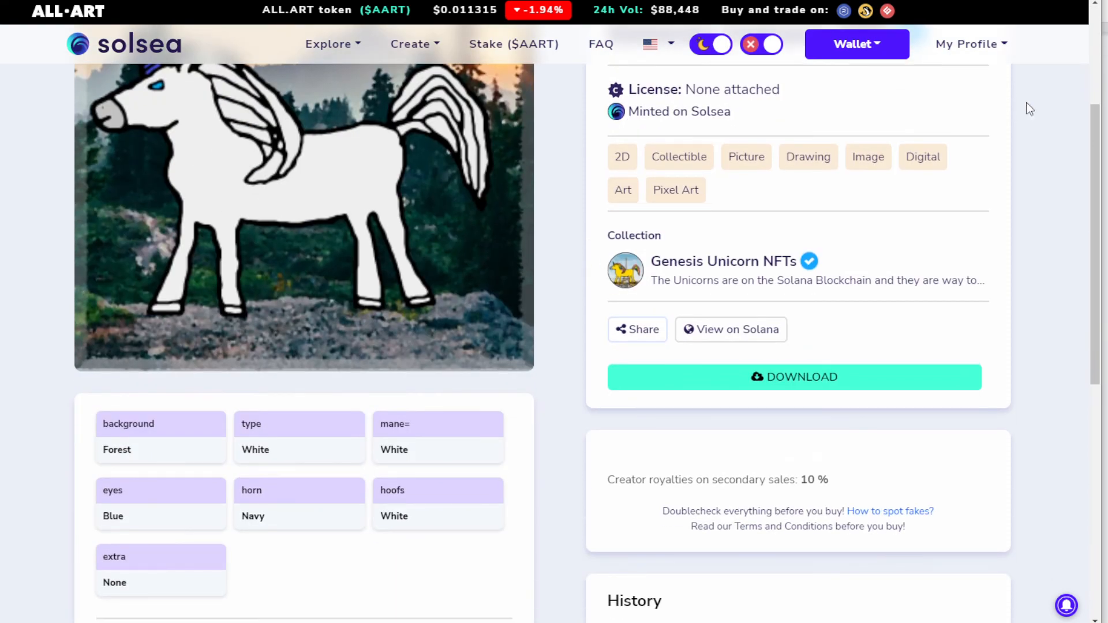